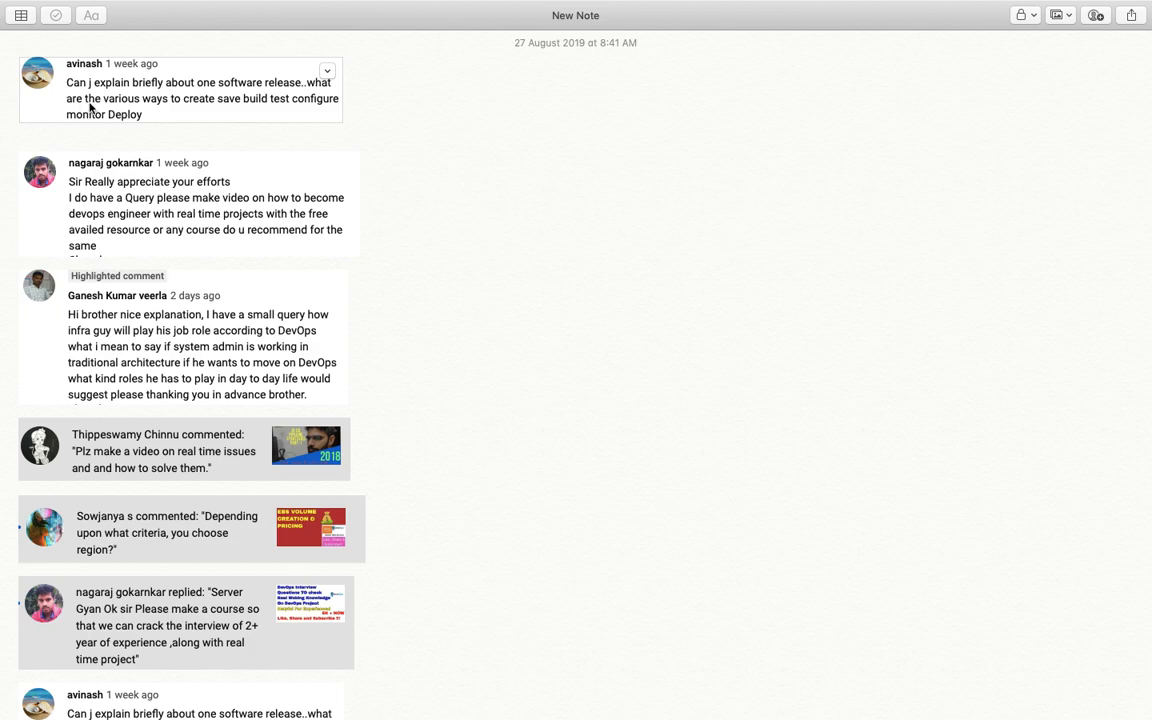
{"action": "mouse_move", "coordinate": [248, 112]}
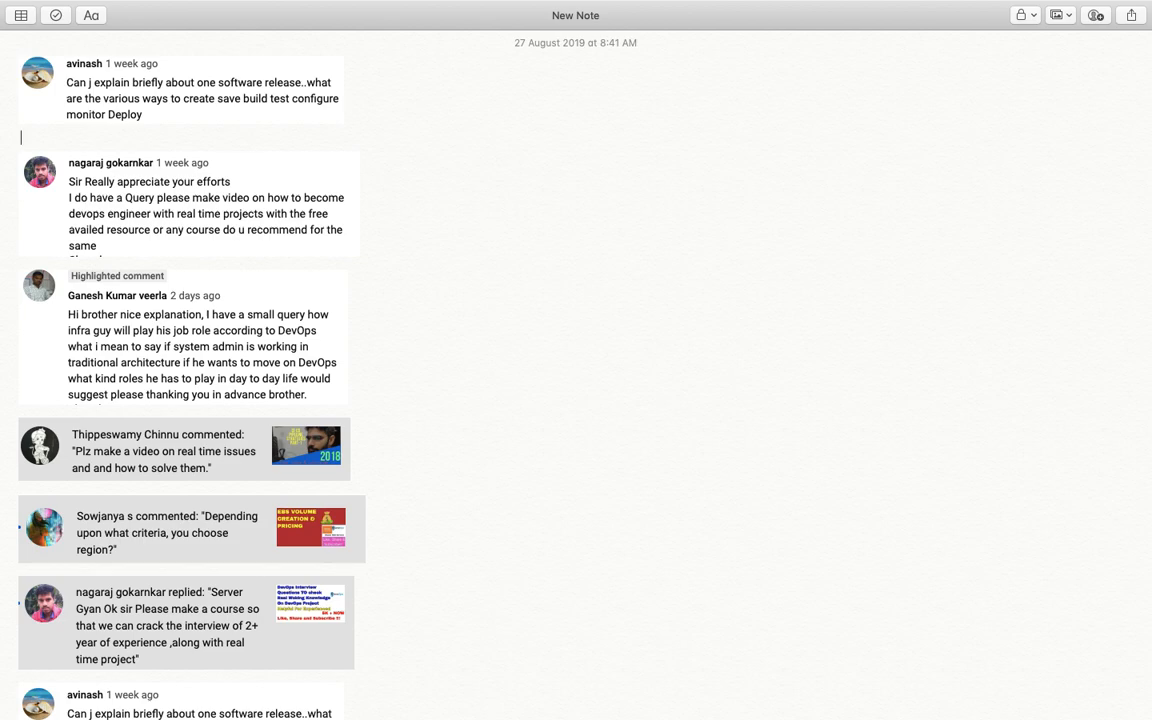
Start the chain below the first comment with 'GIT> Jenkins> Nexus>'
{"action": "type", "text": "GIT"}
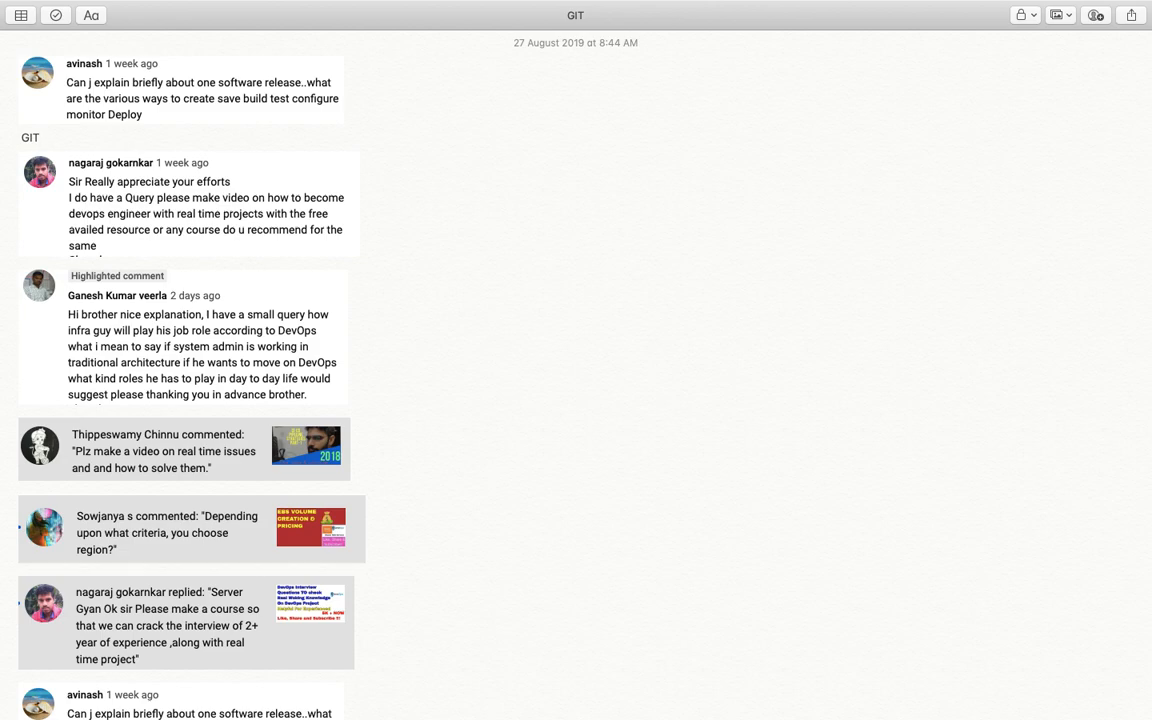
{"action": "type", "text": ">"}
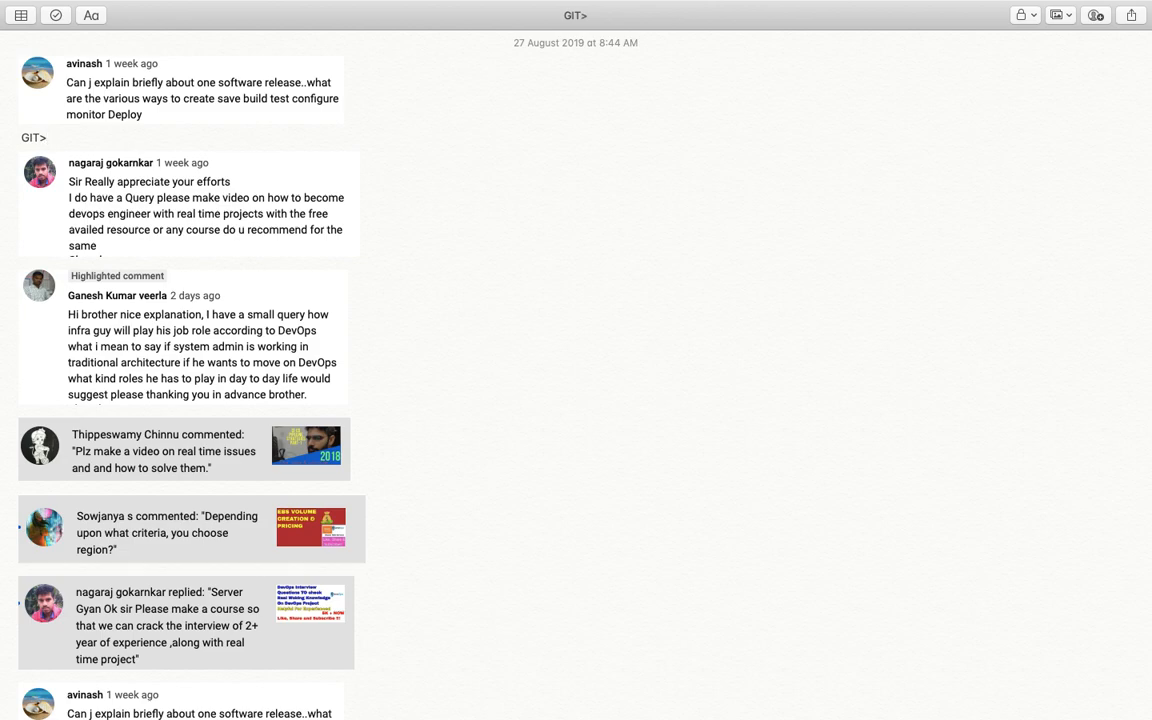
{"action": "type", "text": "Jenkins"}
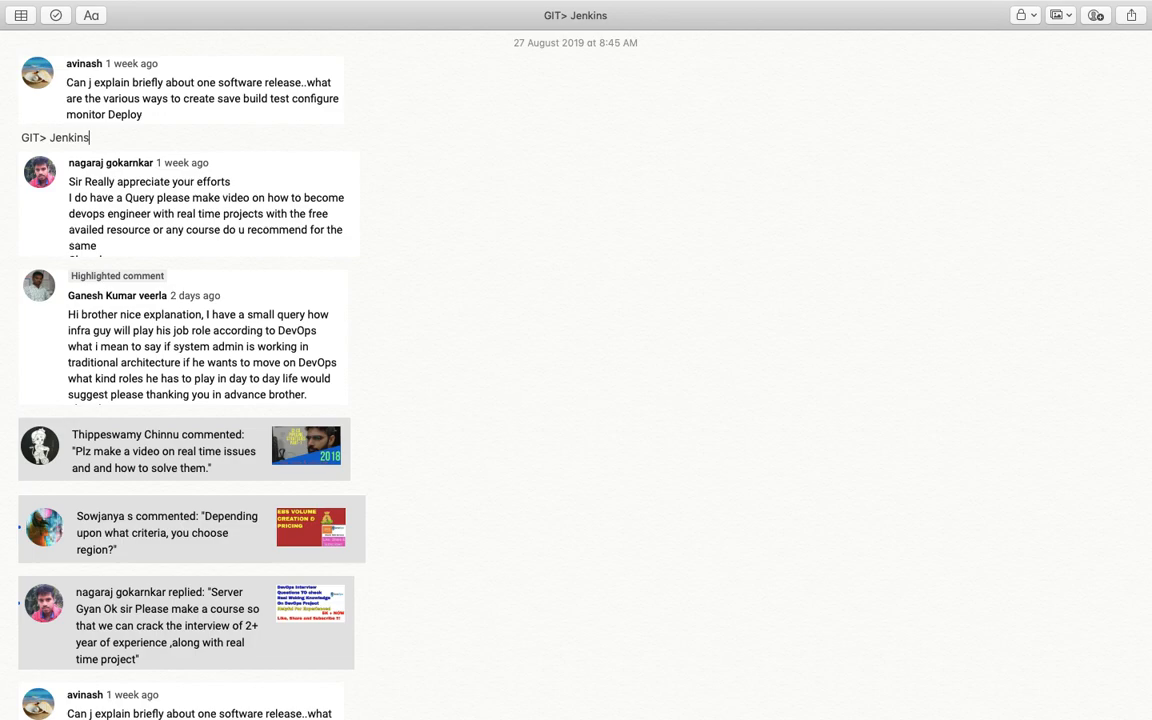
{"action": "type", "text": ">"}
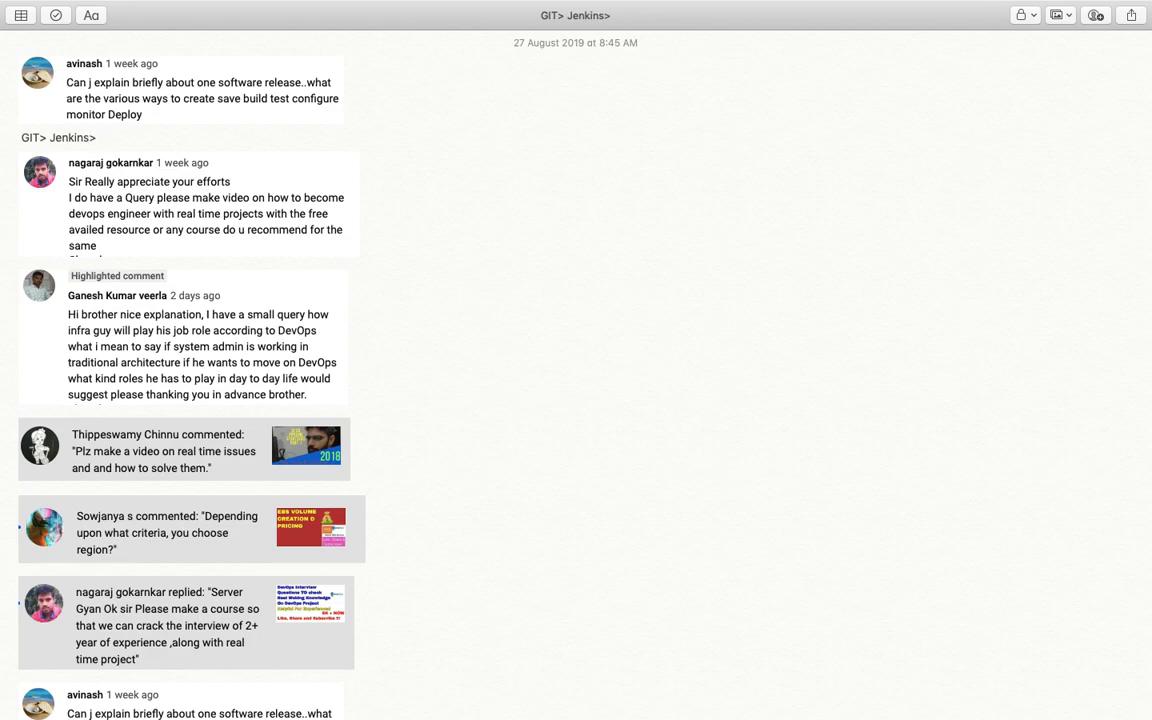
{"action": "left_click", "coordinate": [100, 136]}
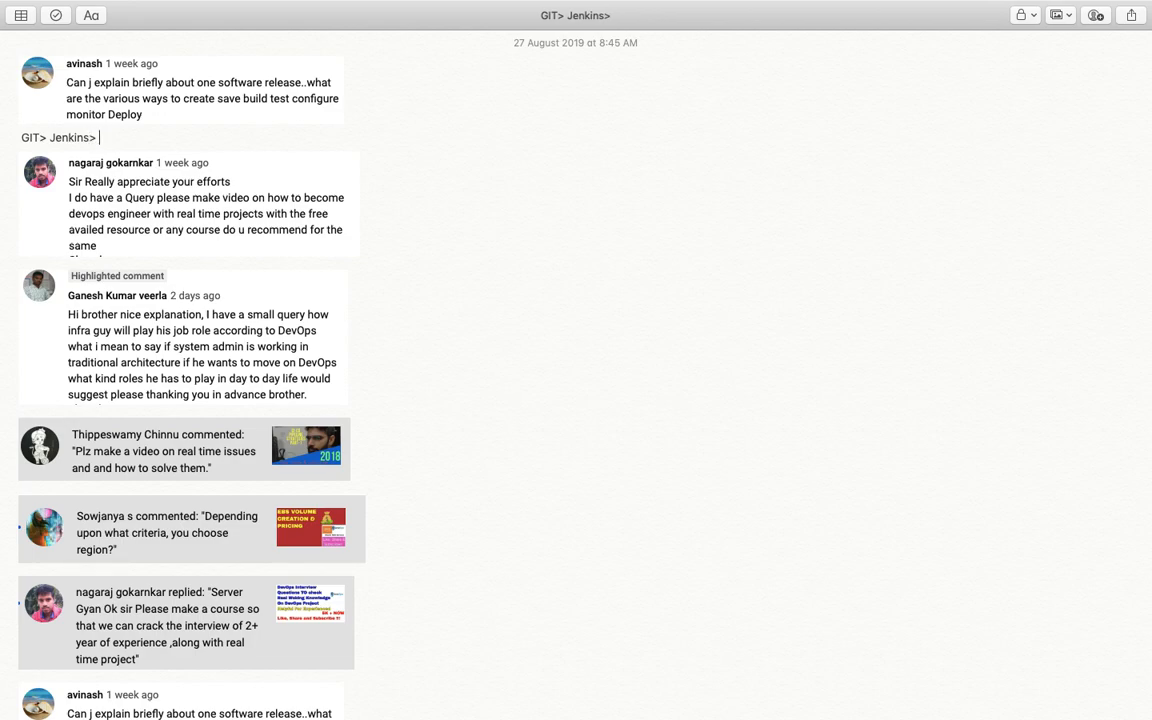
{"action": "type", "text": "Ne"}
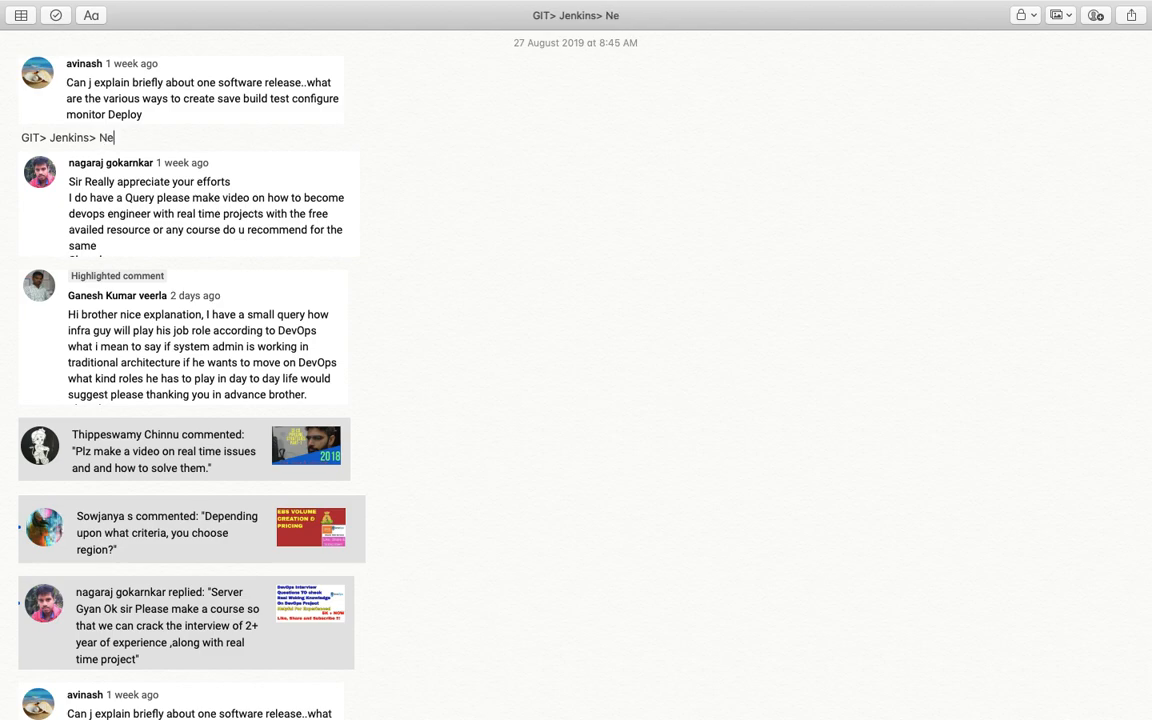
{"action": "type", "text": "xux"}
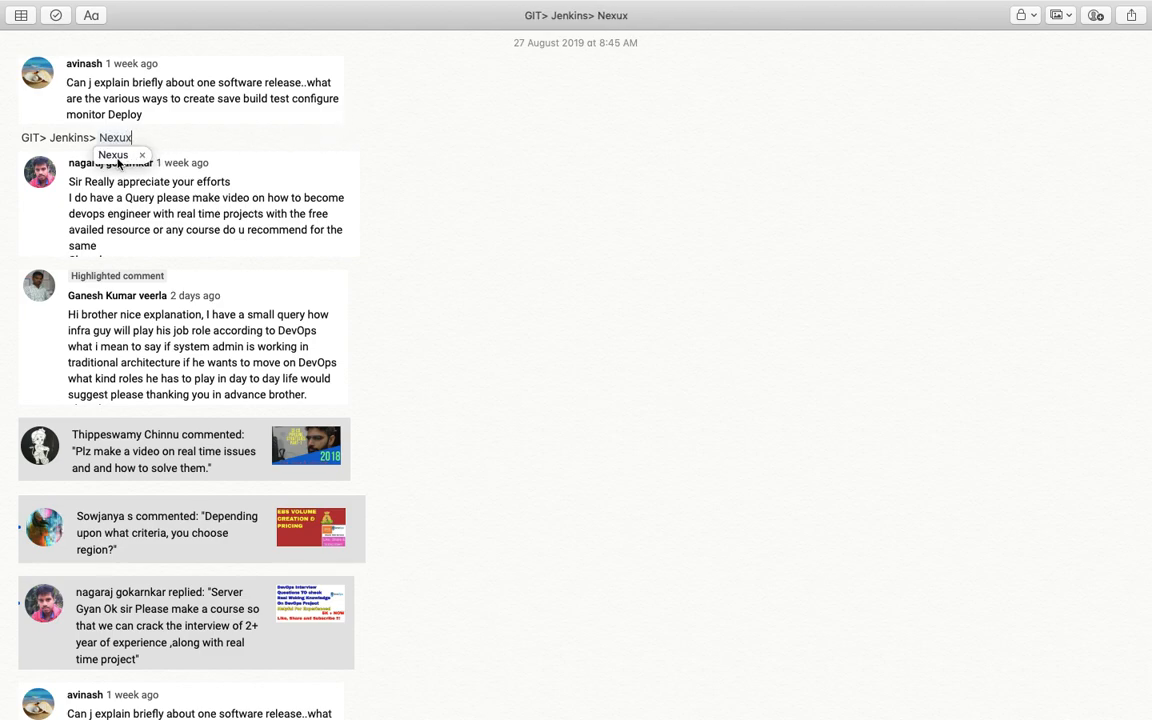
{"action": "type", "text": ">"}
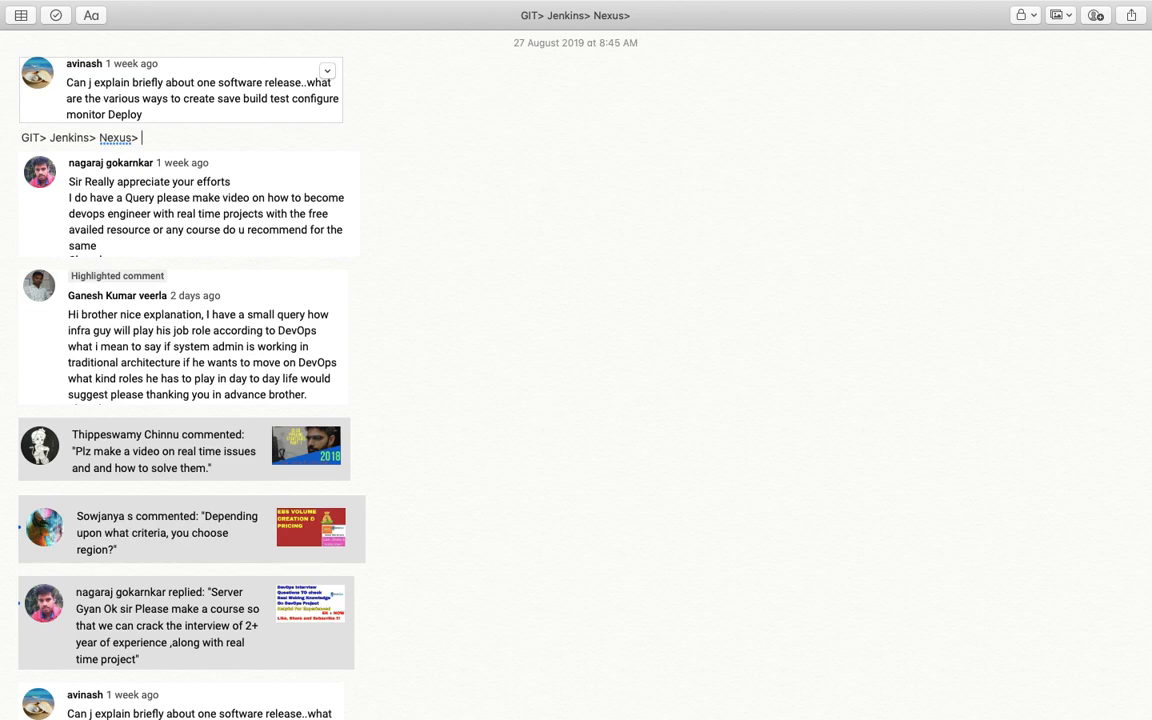
Continue the chain with 'Ansible > Test Cases > Monit'
{"action": "type", "text": "Ans"}
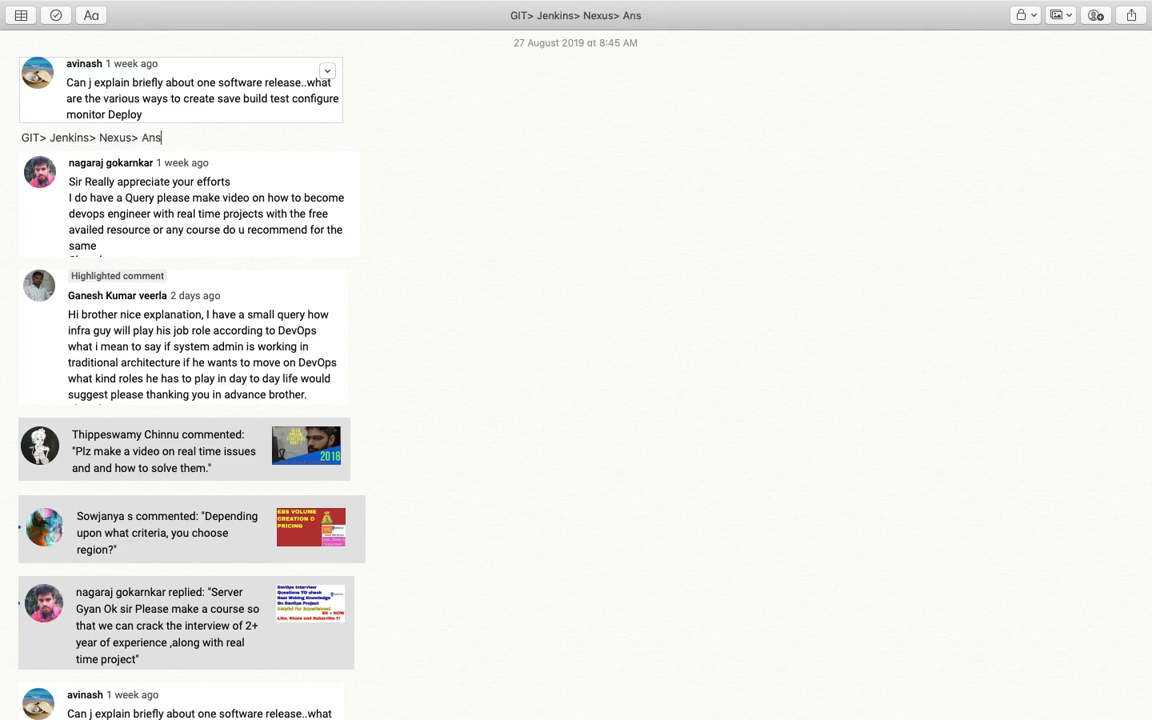
{"action": "type", "text": "Ansible >"}
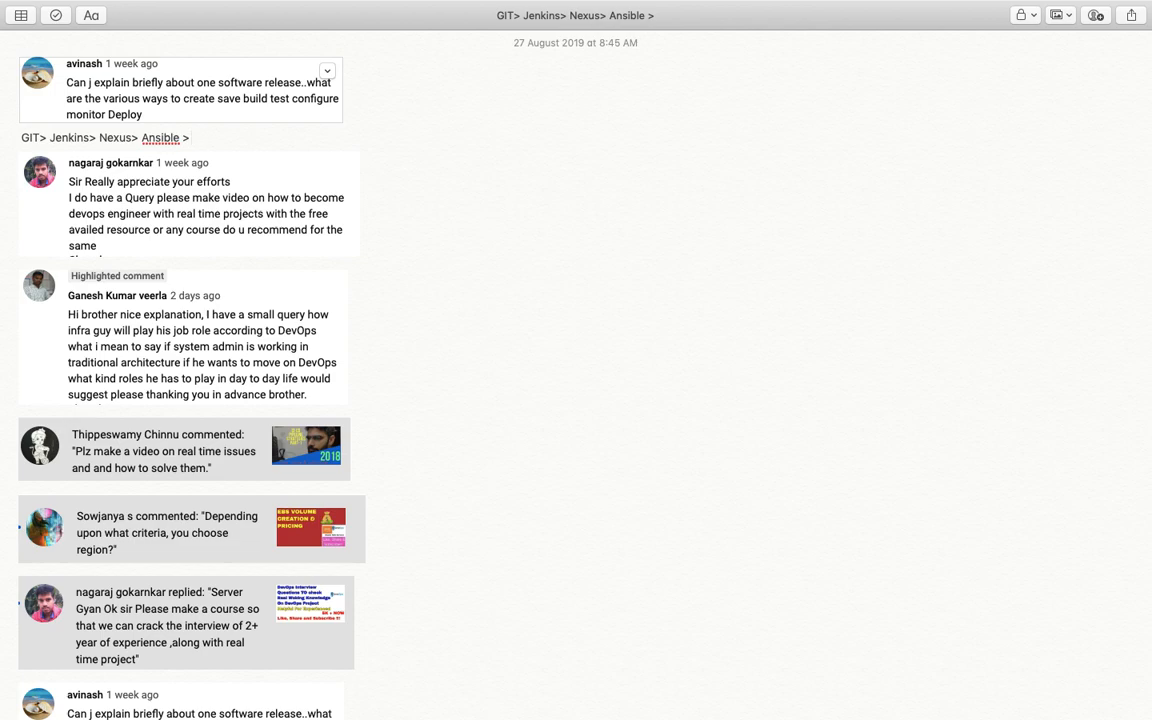
{"action": "left_click", "coordinate": [192, 136]}
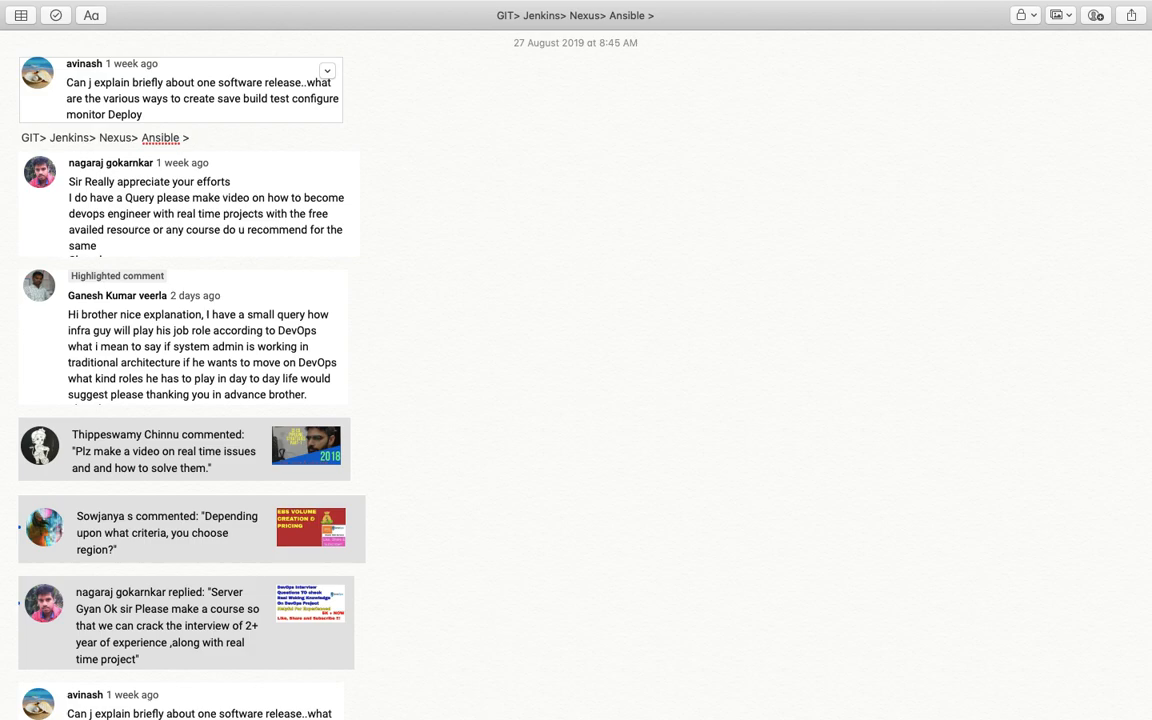
{"action": "type", "text": "Test C"}
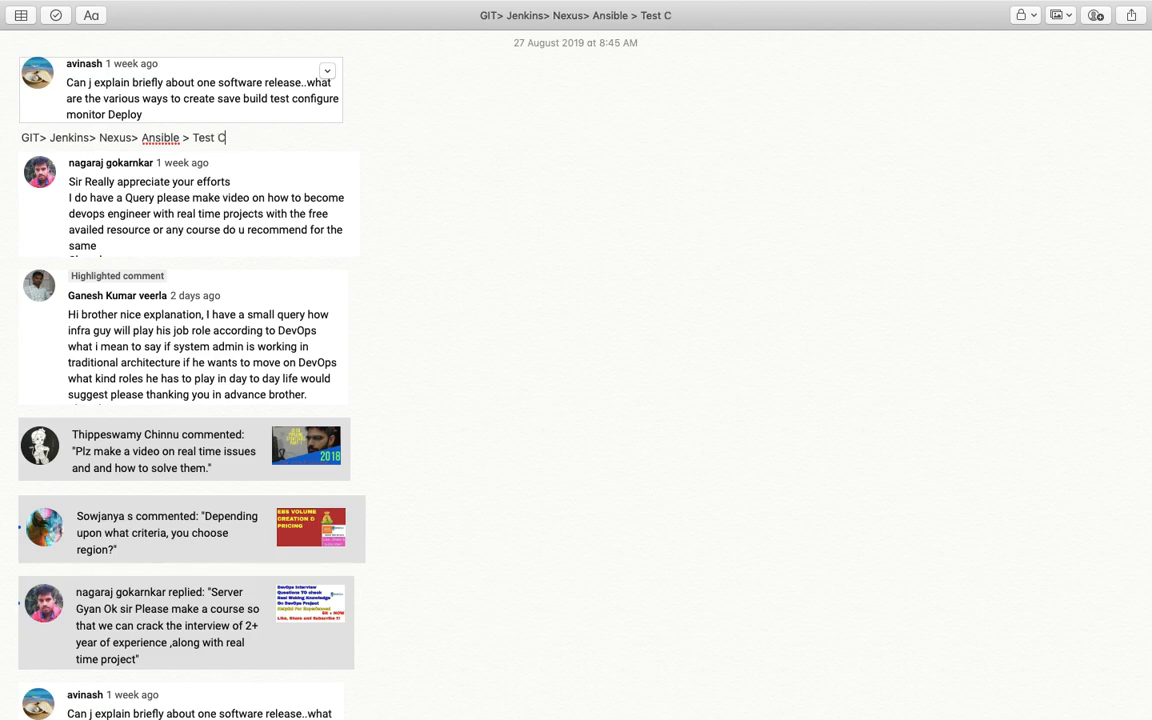
{"action": "type", "text": "ases"}
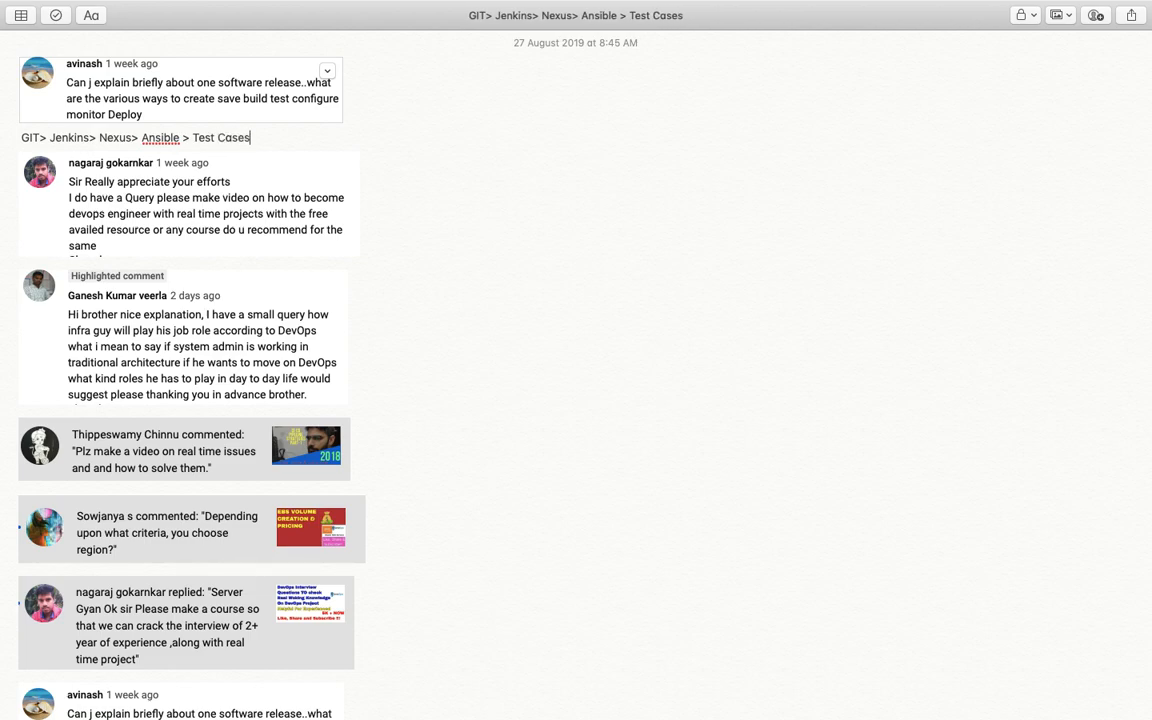
{"action": "type", "text": ">"}
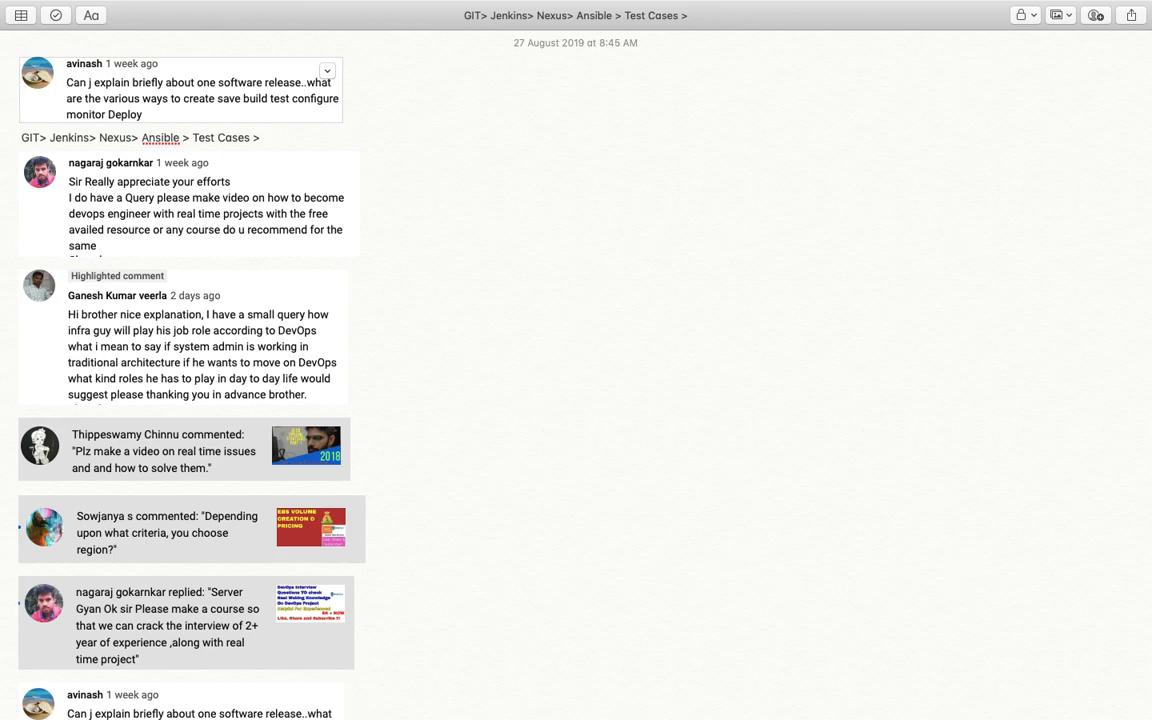
{"action": "type", "text": "Monitoring Syst"}
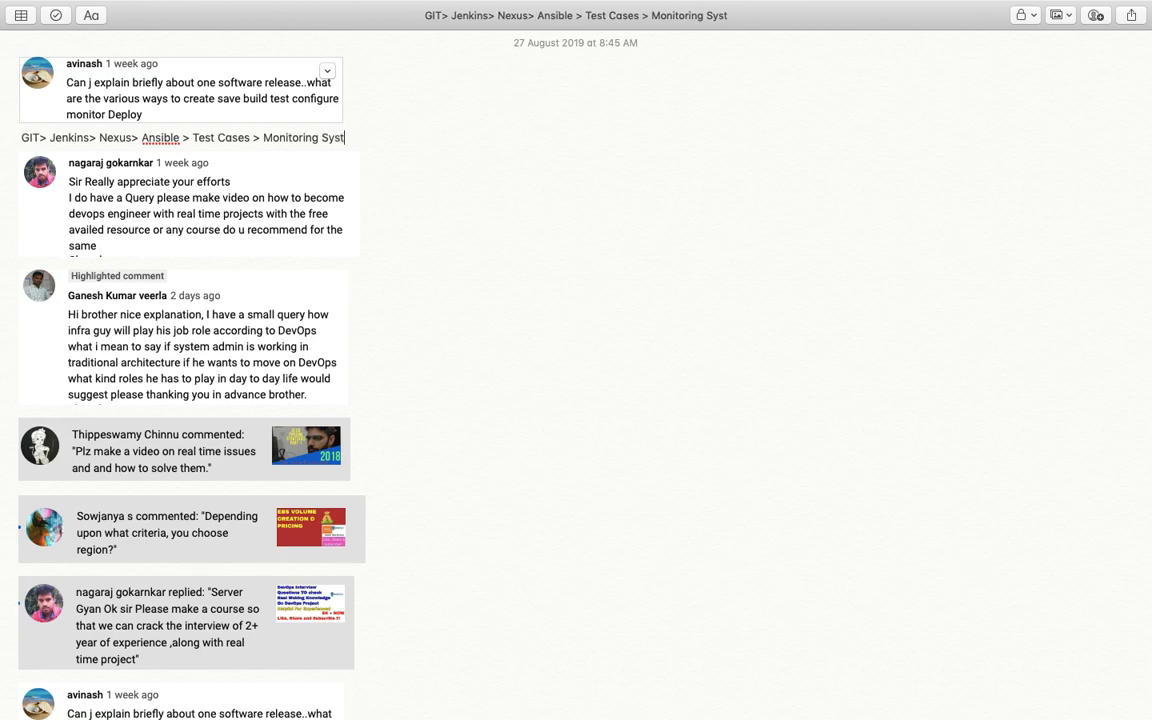
Finish the chain with 'Monitoring System' and move down to the second comment
{"action": "type", "text": "em"}
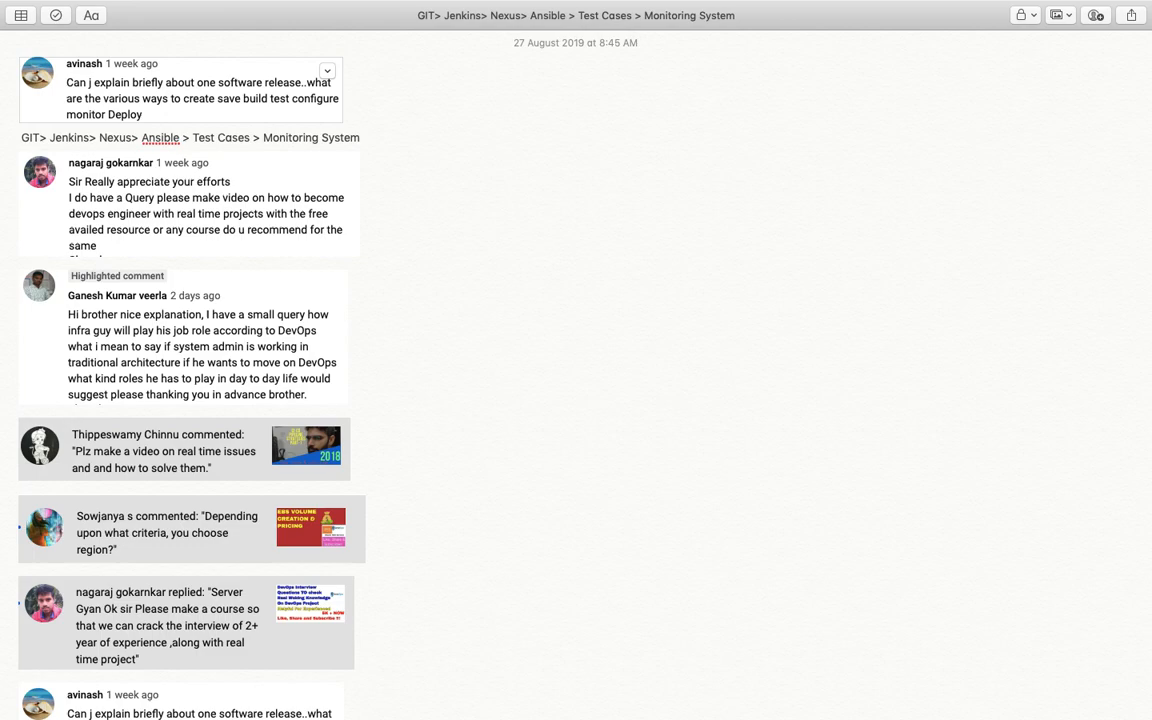
{"action": "left_click", "coordinate": [360, 136]}
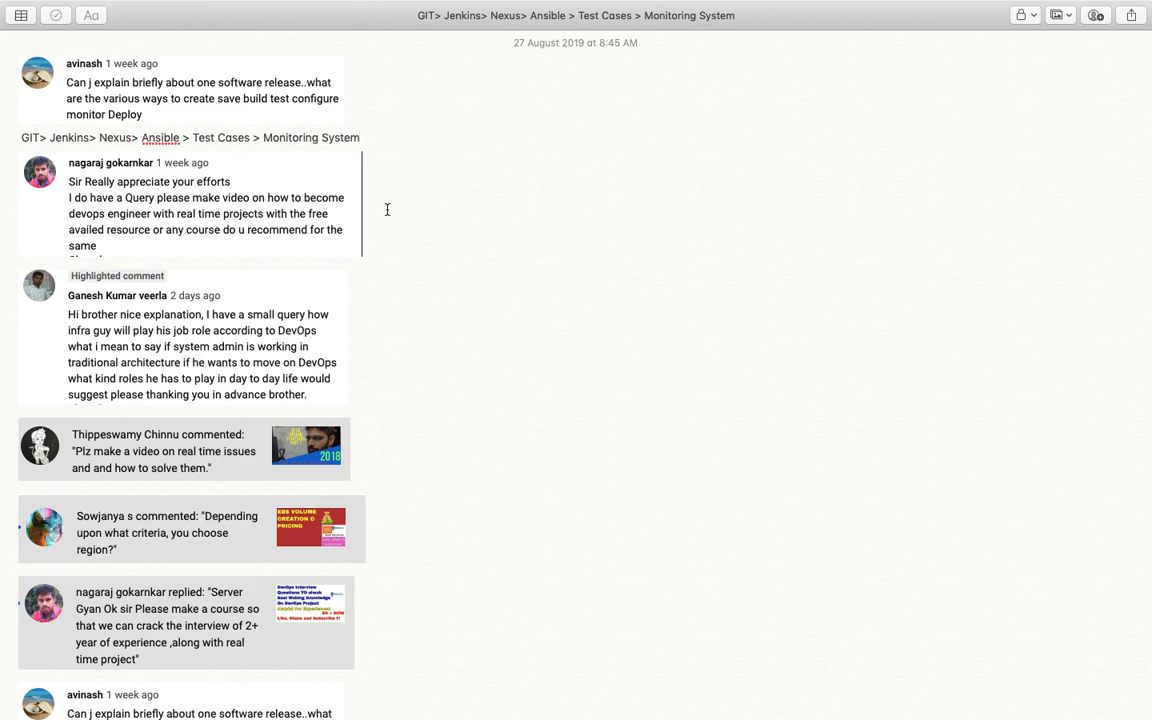
{"action": "mouse_move", "coordinate": [240, 210]}
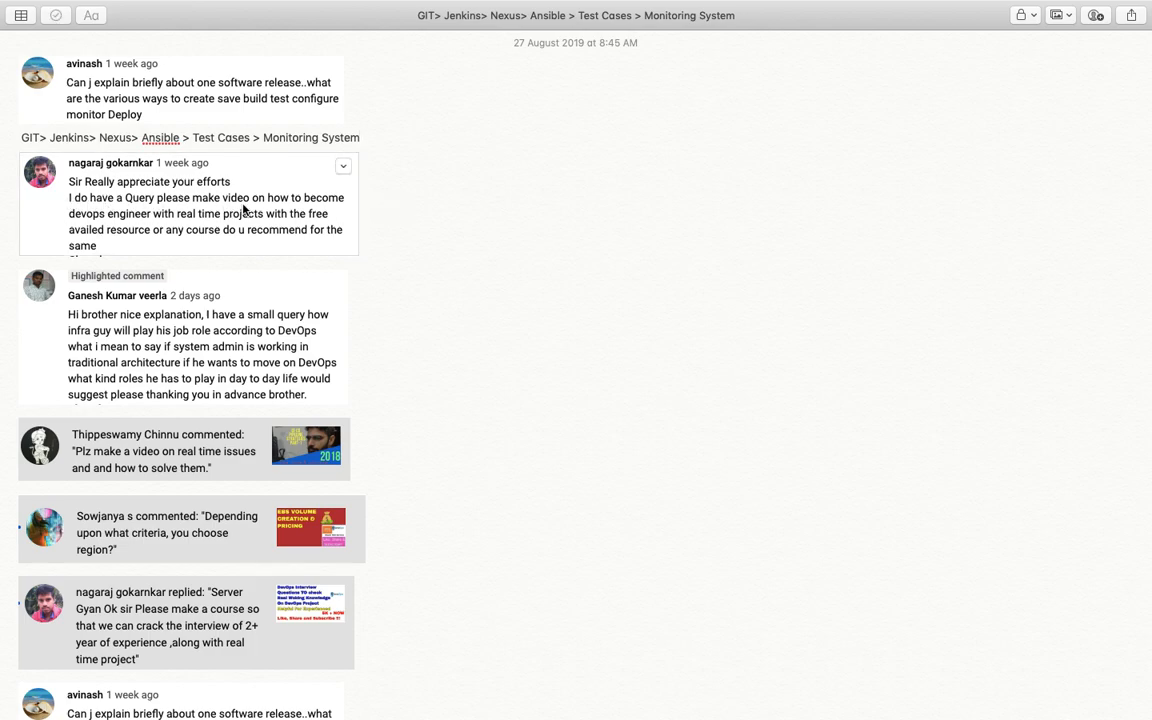
{"action": "mouse_move", "coordinate": [252, 208]}
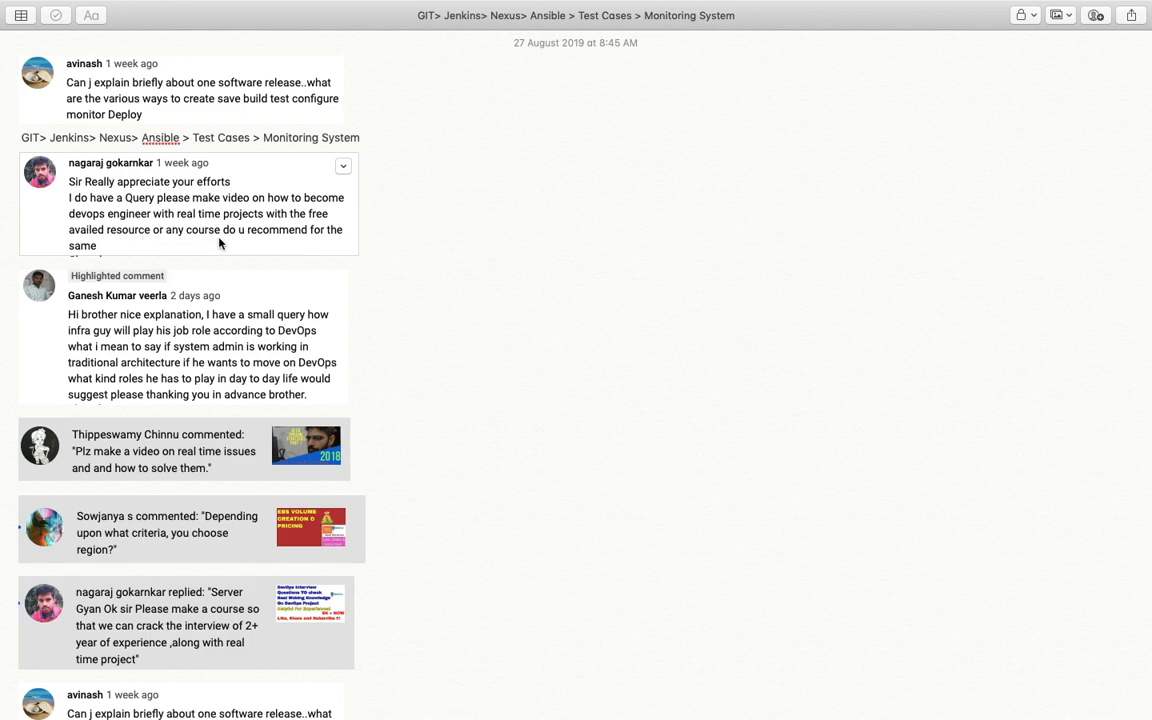
{"action": "mouse_move", "coordinate": [112, 258]}
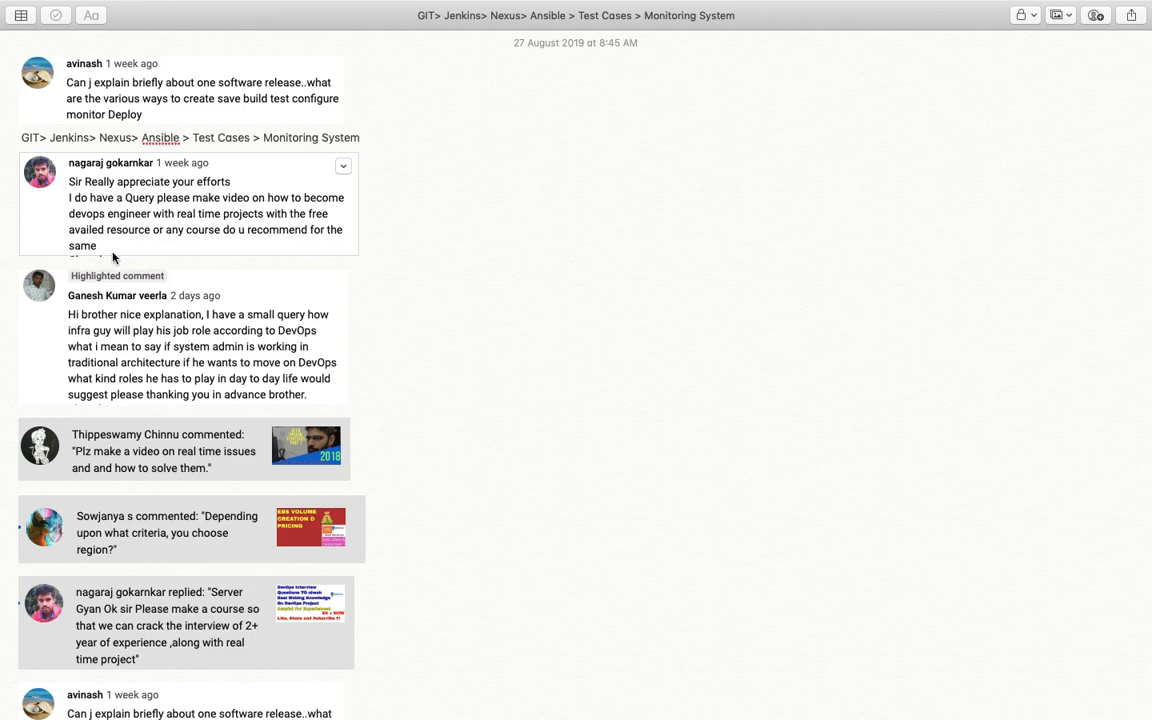
{"action": "scroll", "scroll_direction": "down", "scroll_amount": 3}
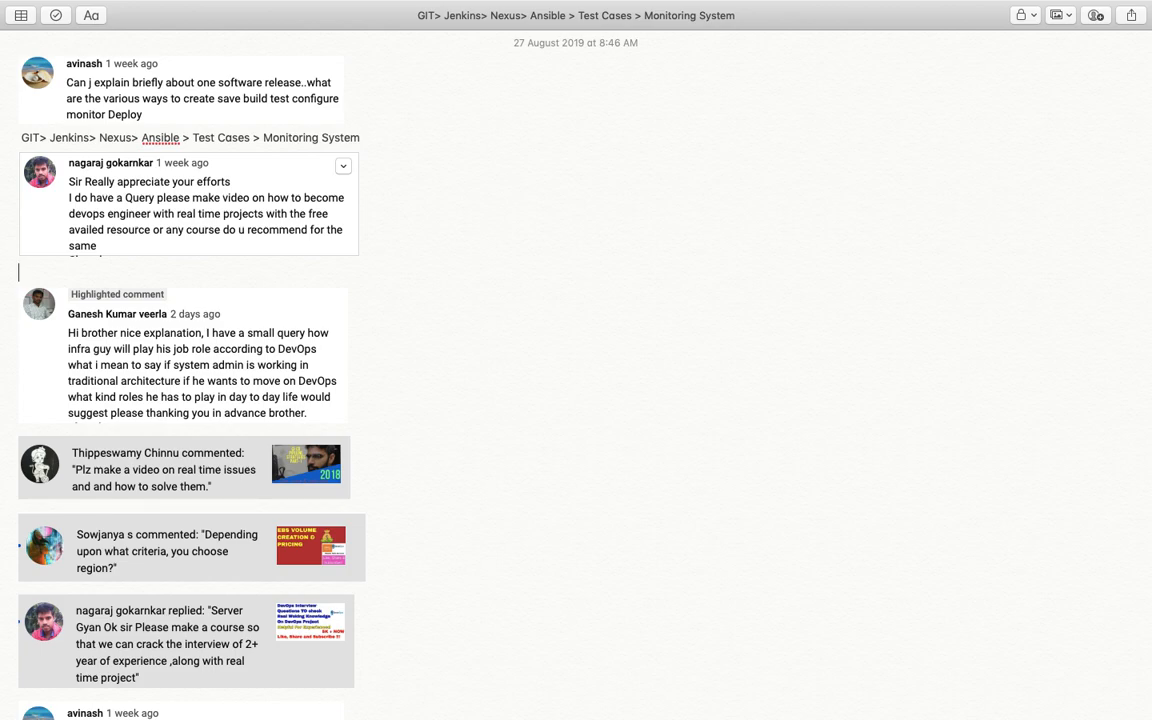
Write 'Linux ... AWS... Jenkins... Ansible...' on the line under the second comment
{"action": "type", "text": "Linux"}
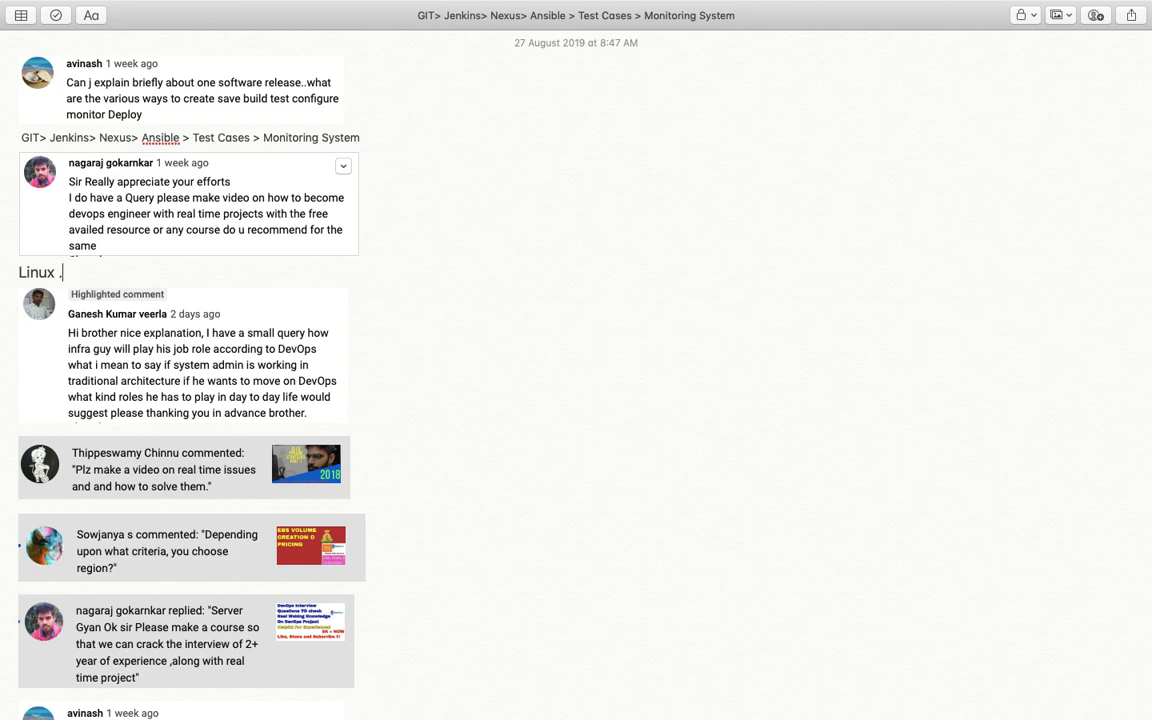
{"action": "type", "text": ".."}
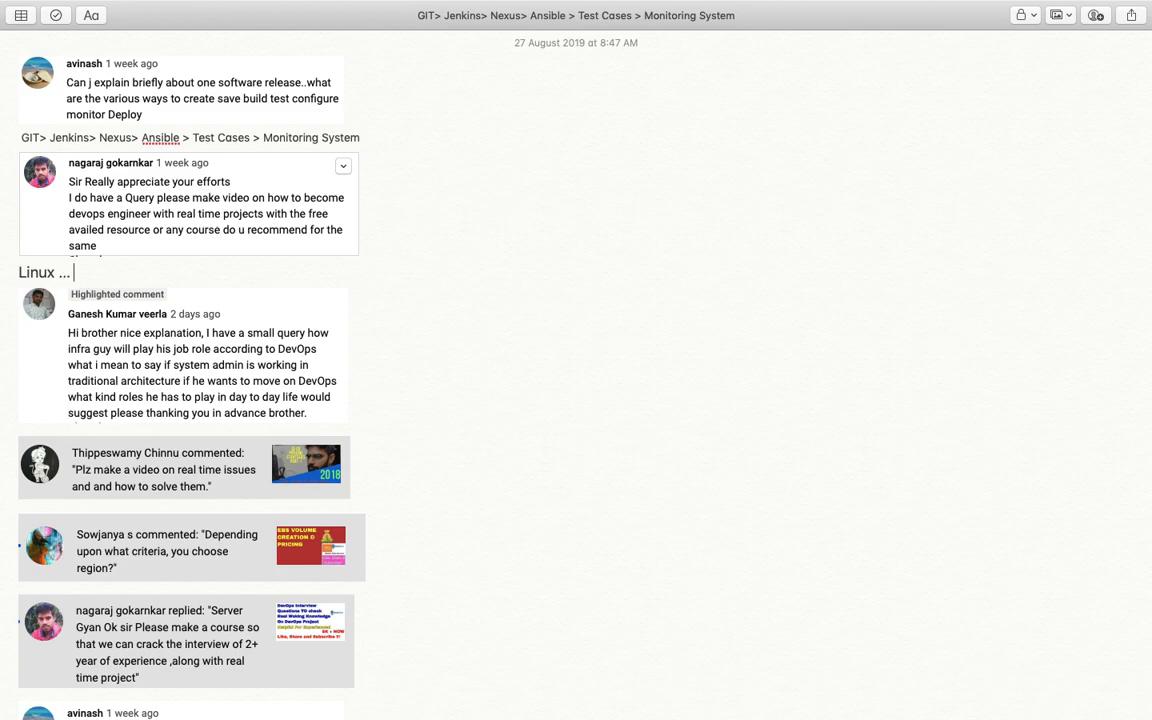
{"action": "type", "text": "AWS"}
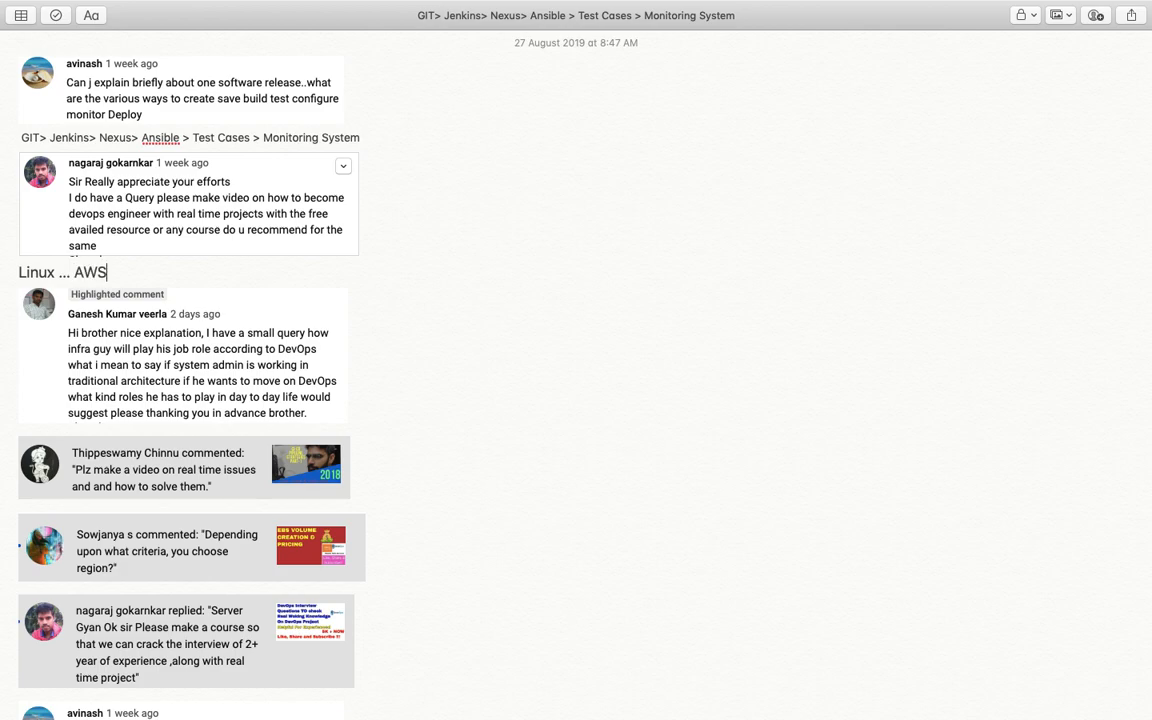
{"action": "type", "text": "..."}
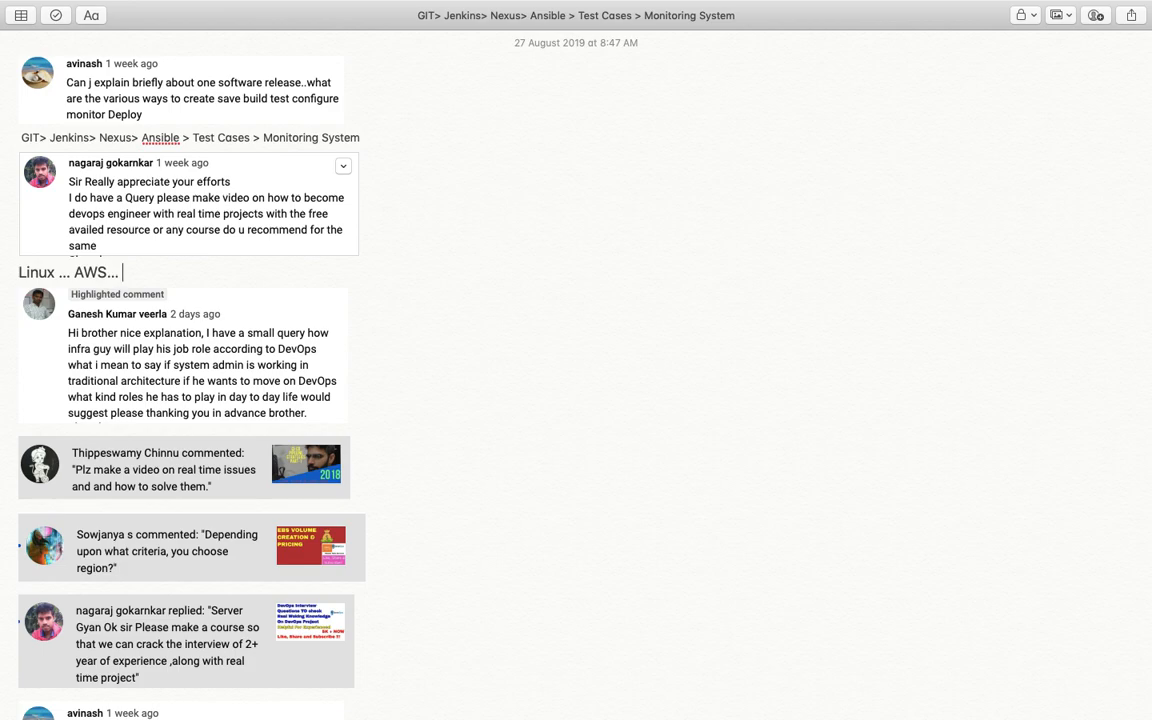
{"action": "type", "text": "J"}
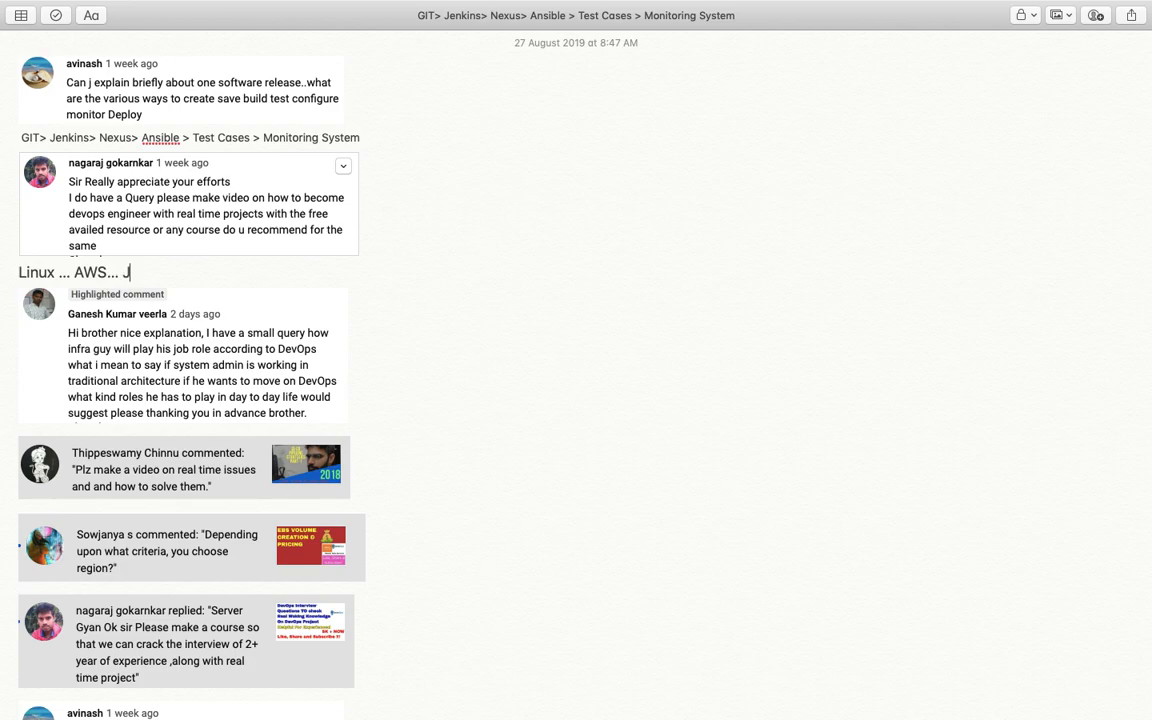
{"action": "type", "text": "enkins..."}
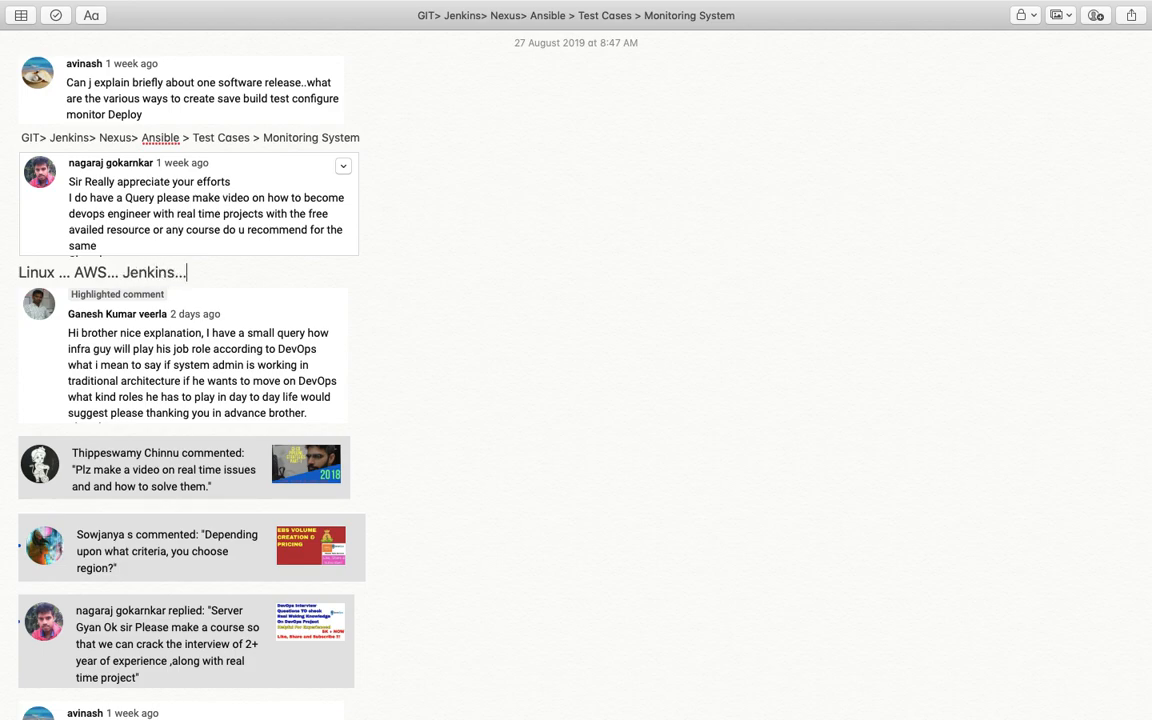
{"action": "type", "text": "Ans"}
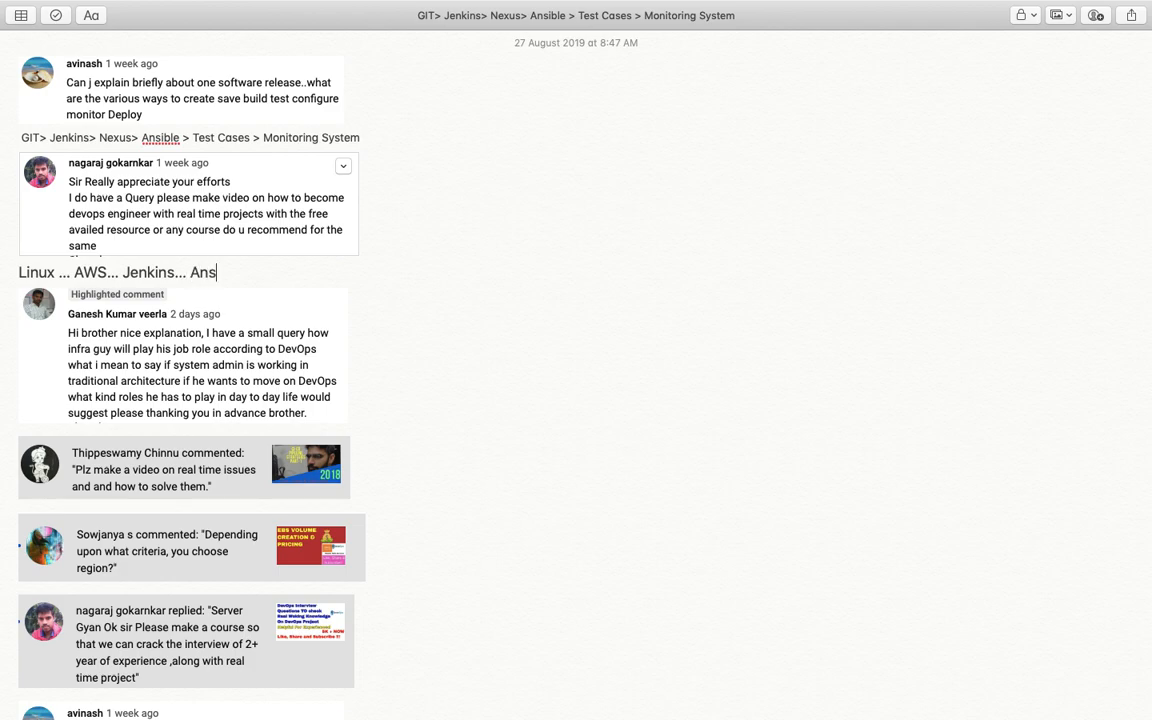
{"action": "type", "text": "ible..."}
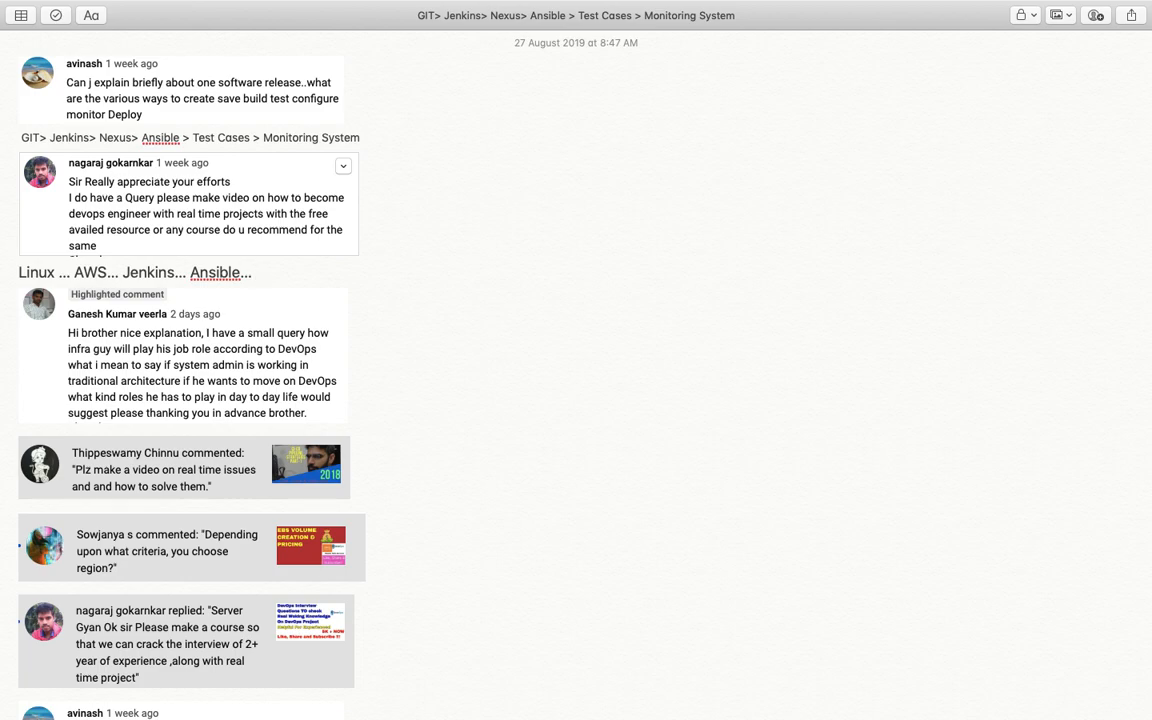
Extend the list with 'Docker... Bash Script... Monitoring Tool...'
{"action": "type", "text": "Docker..."}
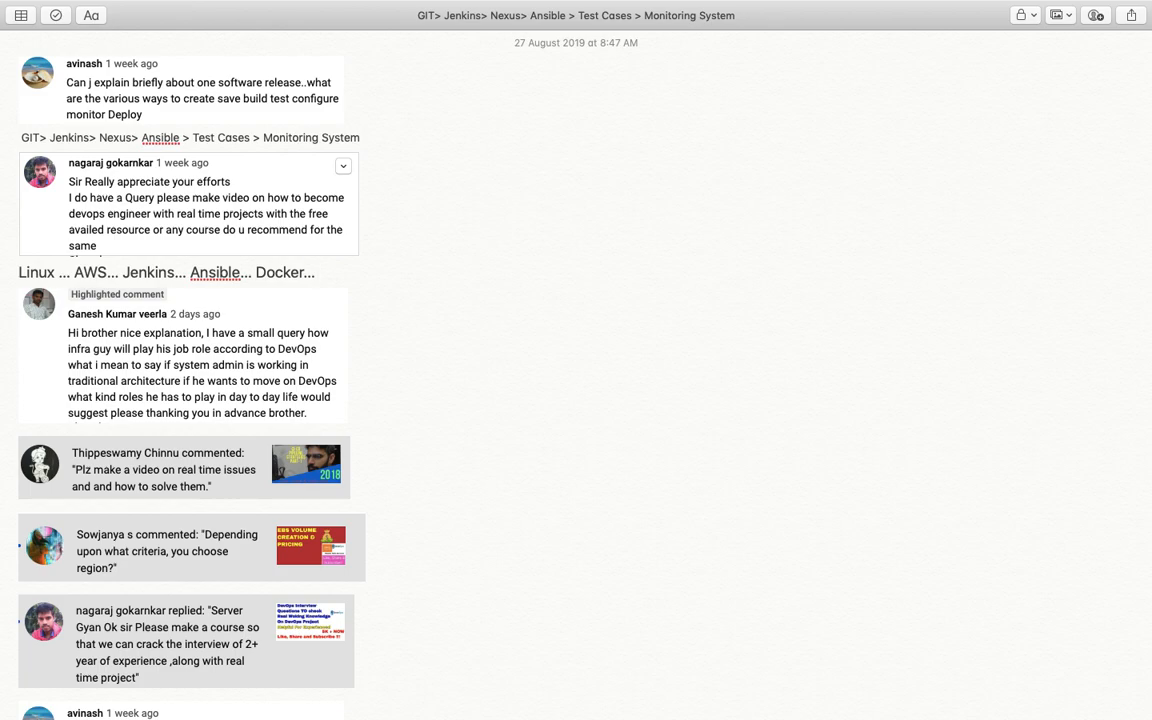
{"action": "type", "text": "Bash"}
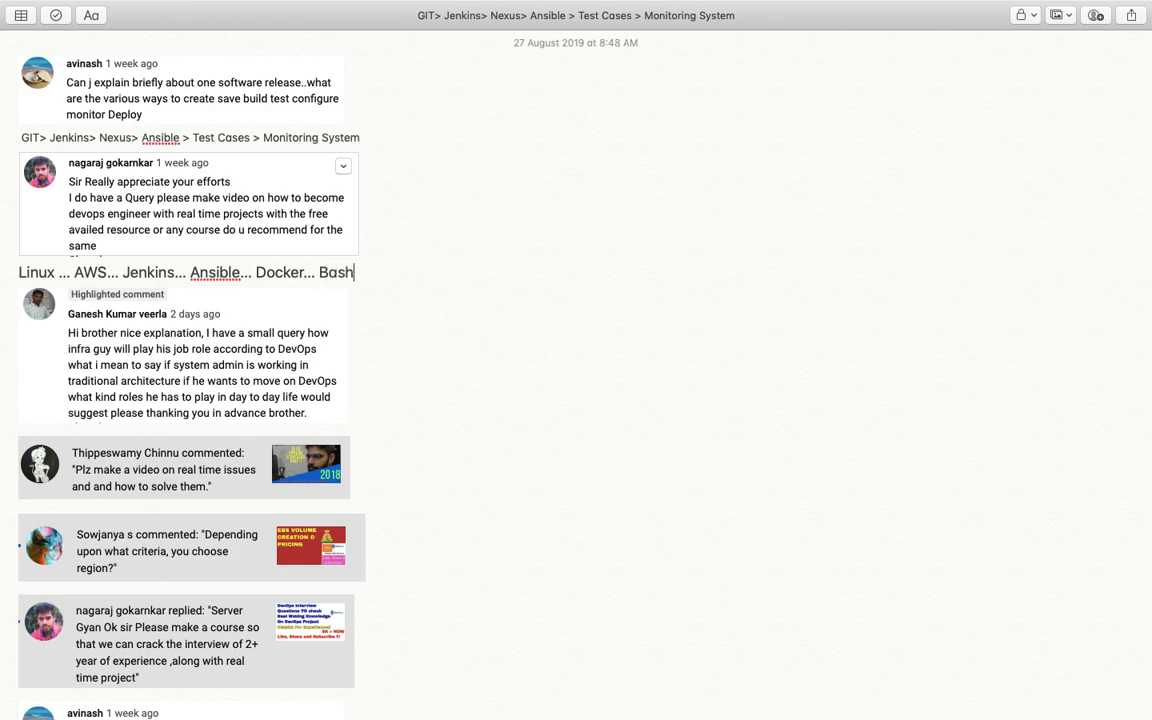
{"action": "type", "text": "Scri"}
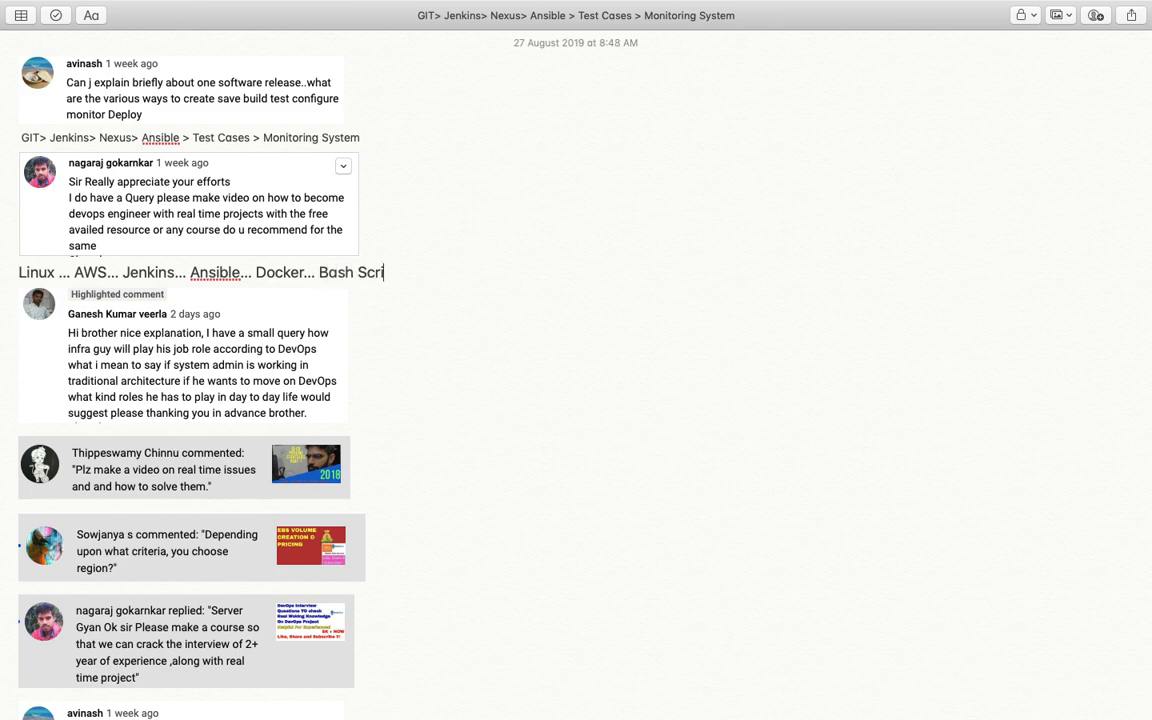
{"action": "type", "text": "pt..."}
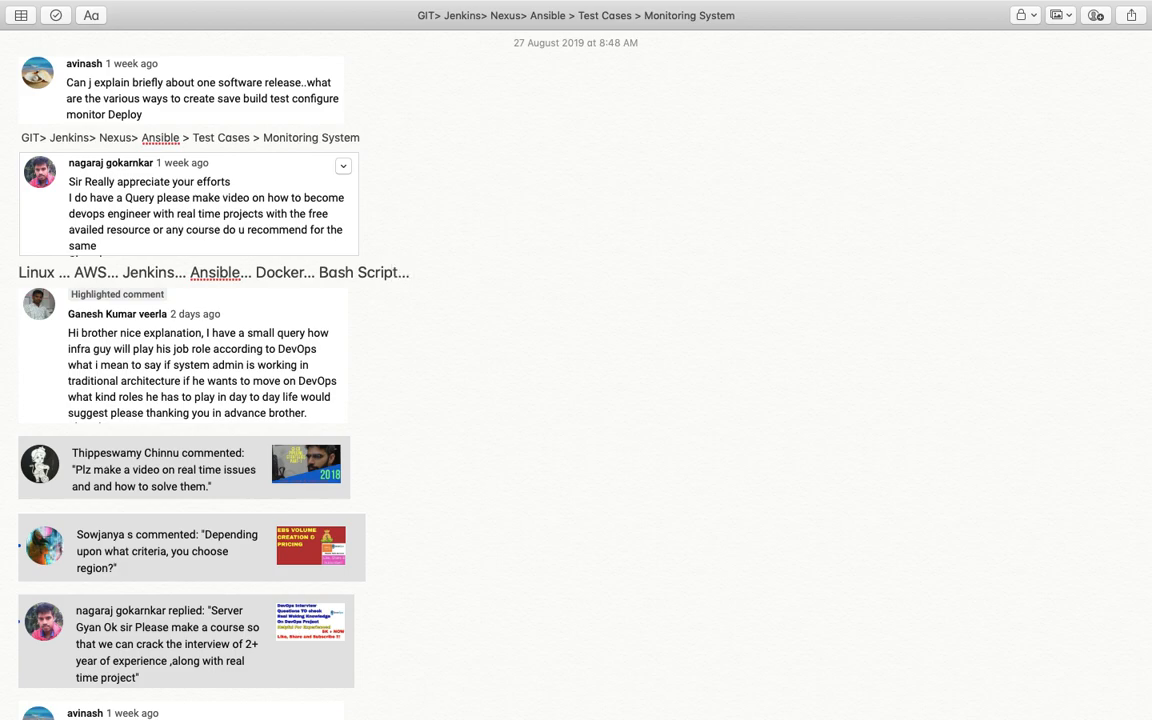
{"action": "type", "text": "Monitoring T"}
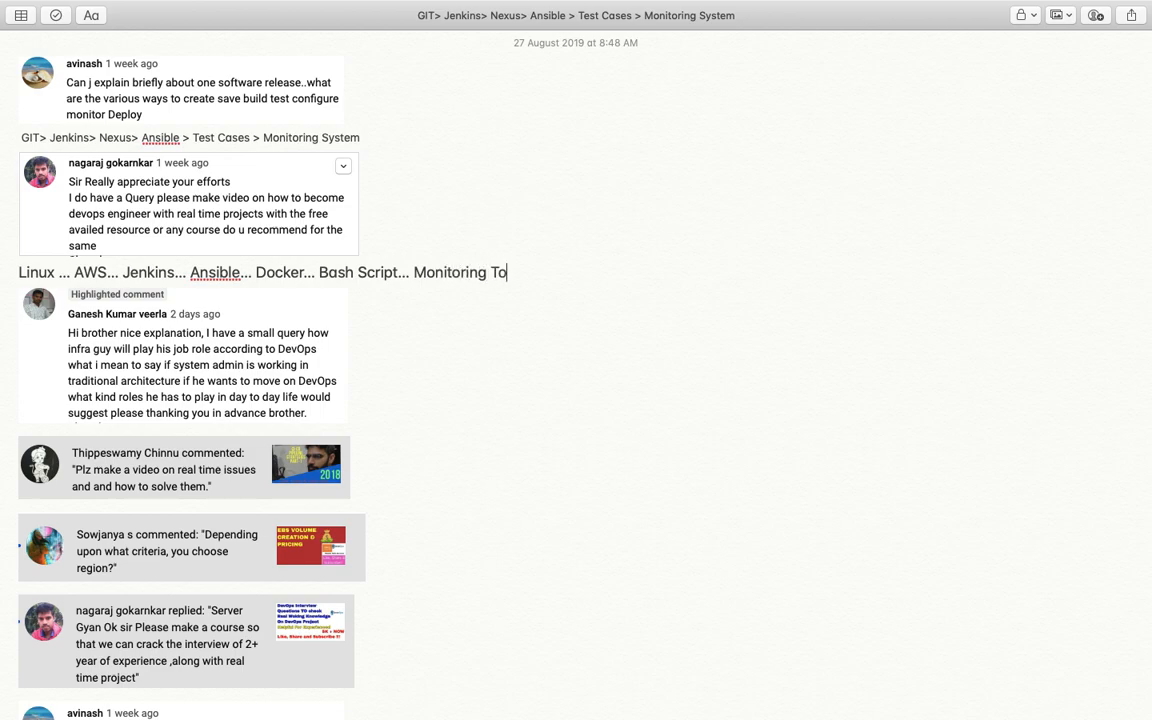
{"action": "type", "text": "ol..."}
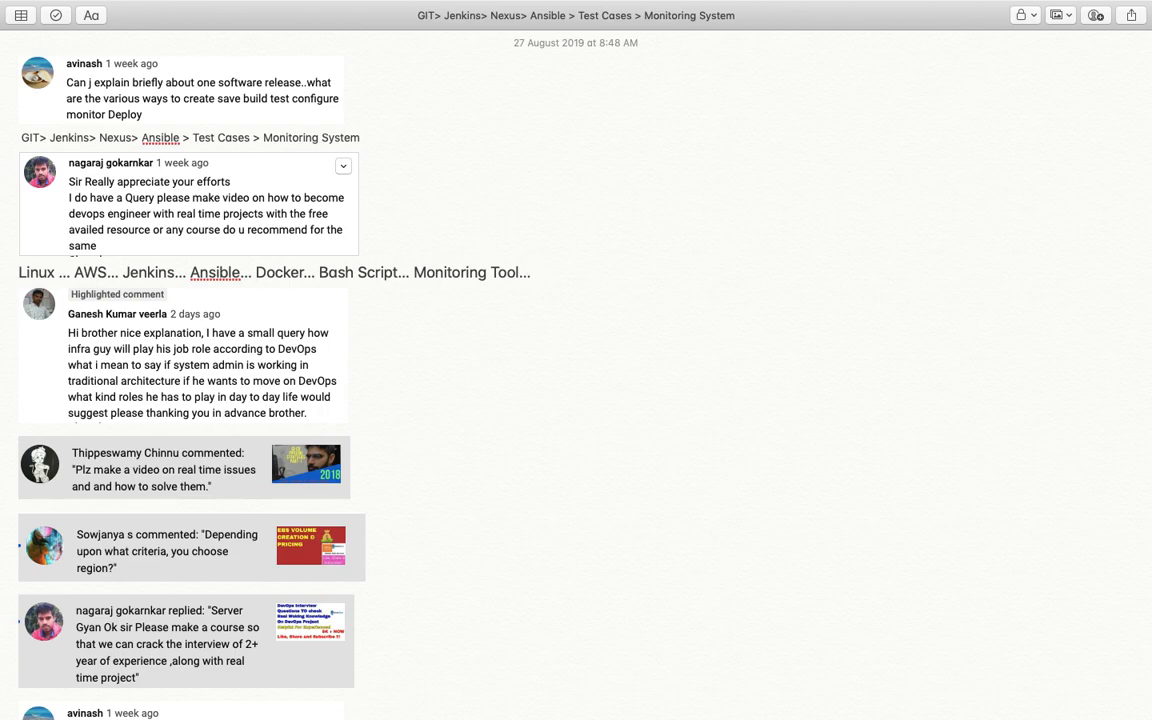
End the tool list with 'Apache.. Ngnix'
{"action": "left_click", "coordinate": [534, 272]}
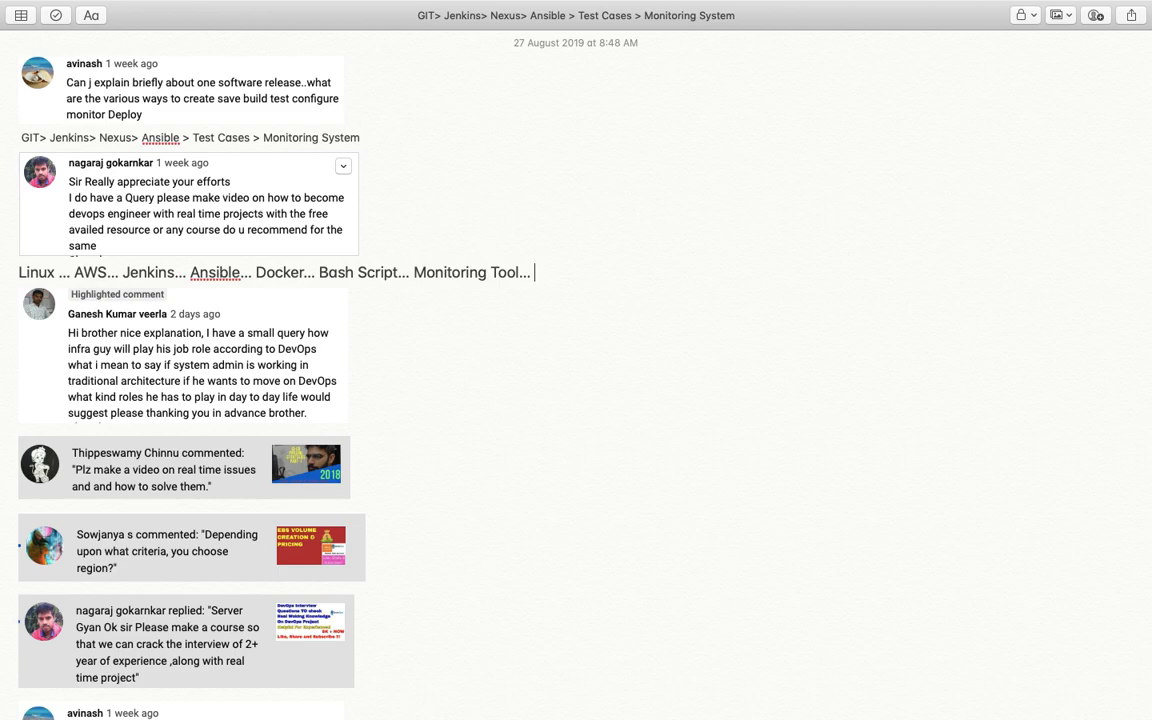
{"action": "type", "text": "Ap"}
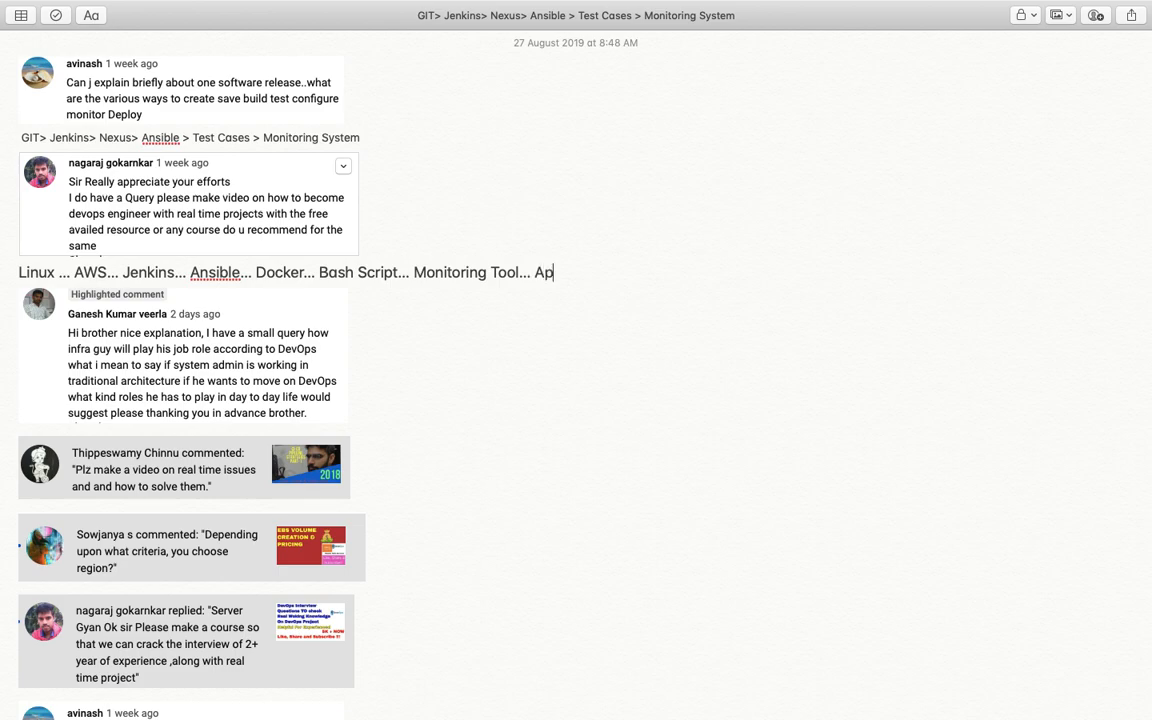
{"action": "type", "text": "ache."}
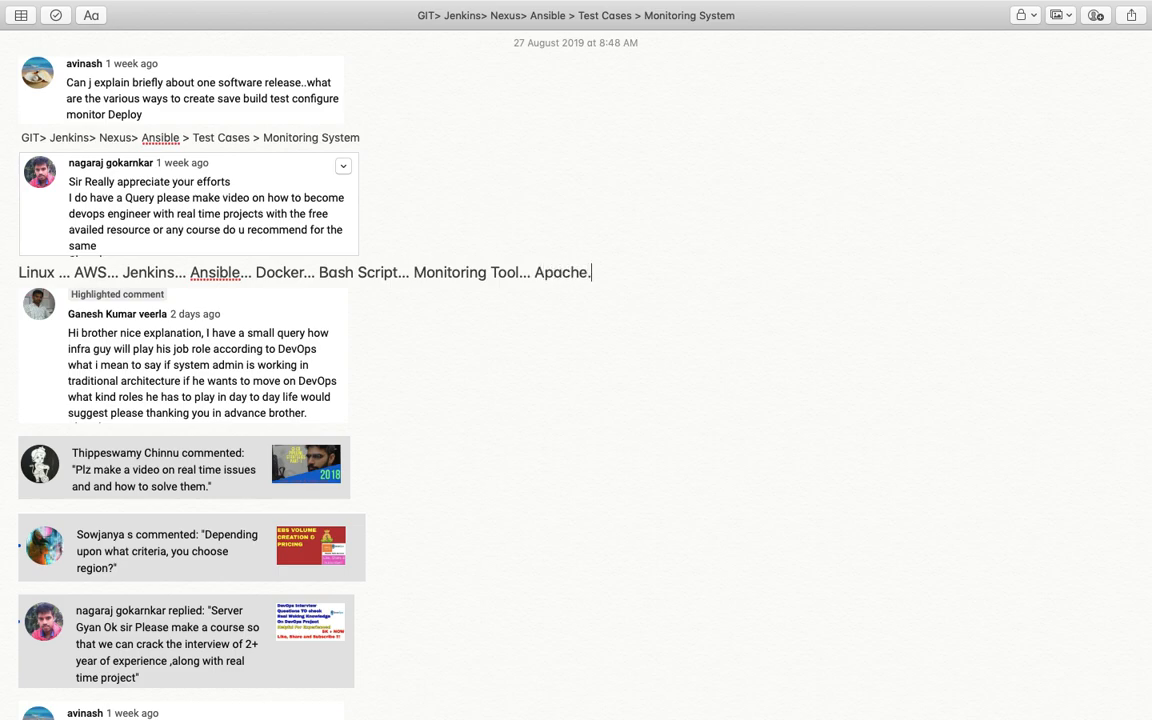
{"action": "type", "text": "N"}
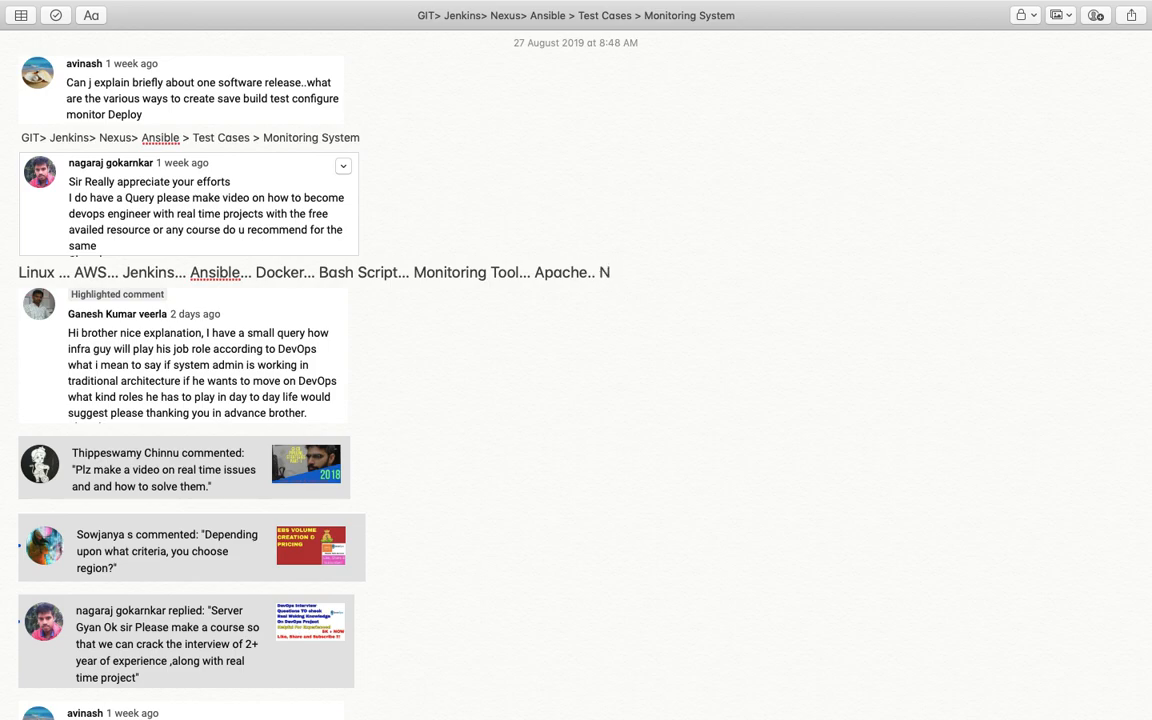
{"action": "type", "text": "gnix"}
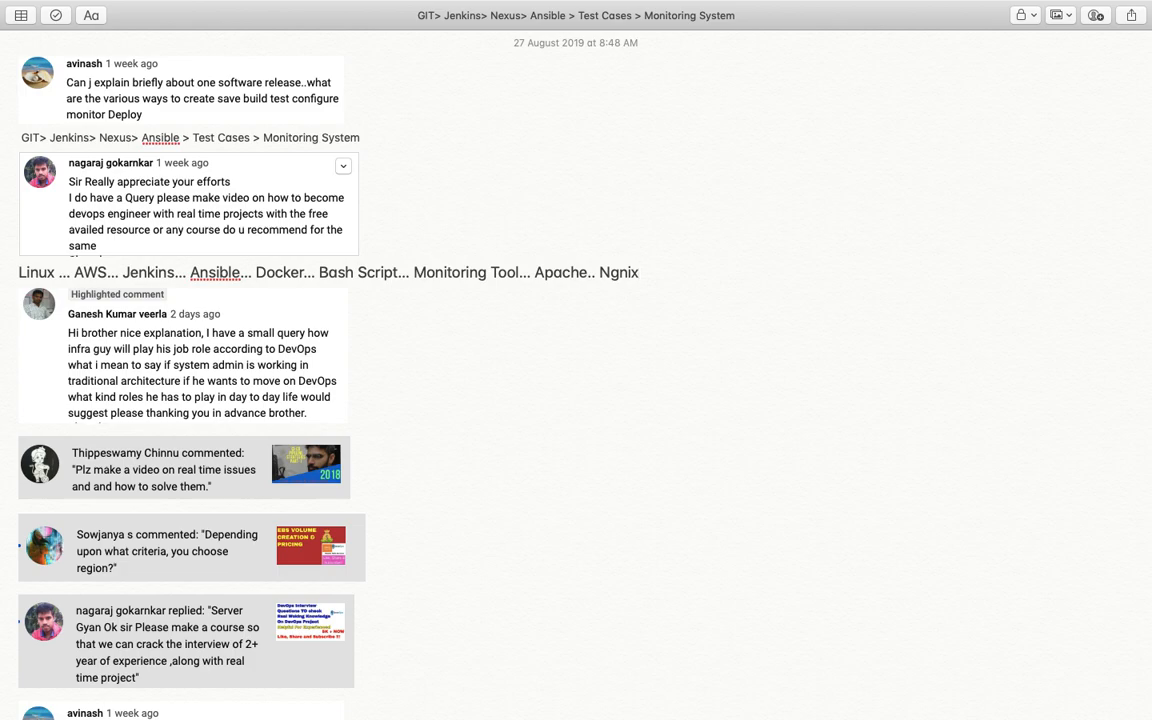
Insert a blank line after the highlighted comment before the next one
{"action": "left_click", "coordinate": [638, 272]}
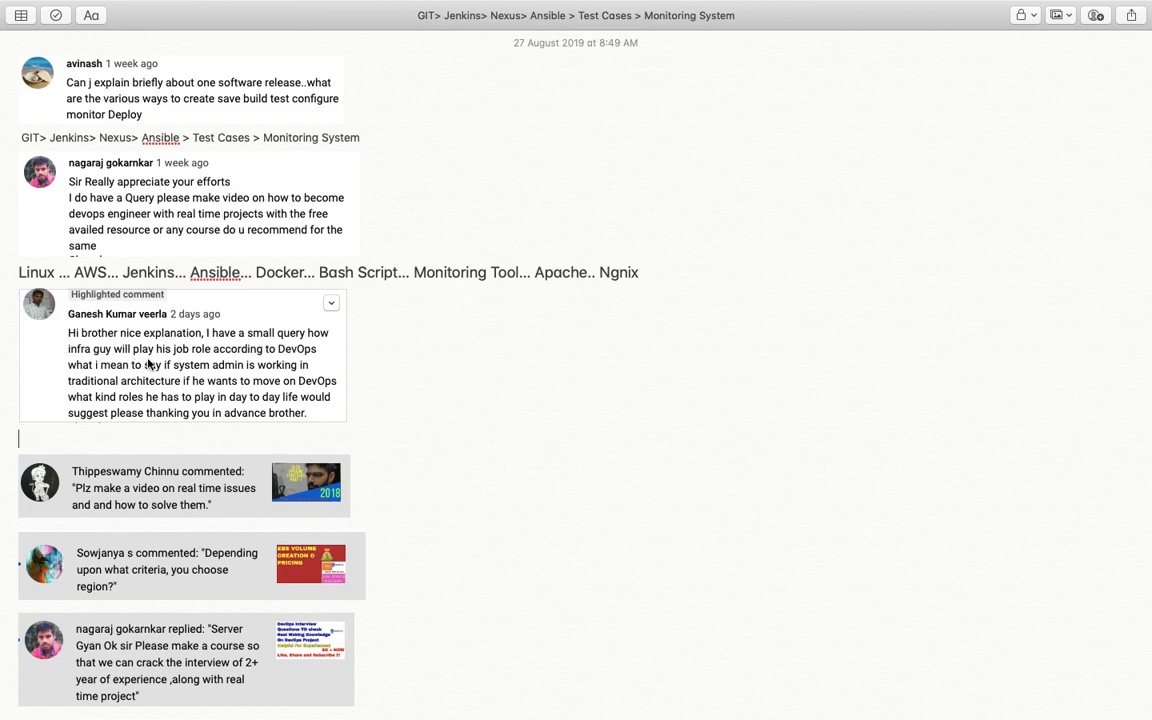
{"action": "mouse_move", "coordinate": [276, 358]}
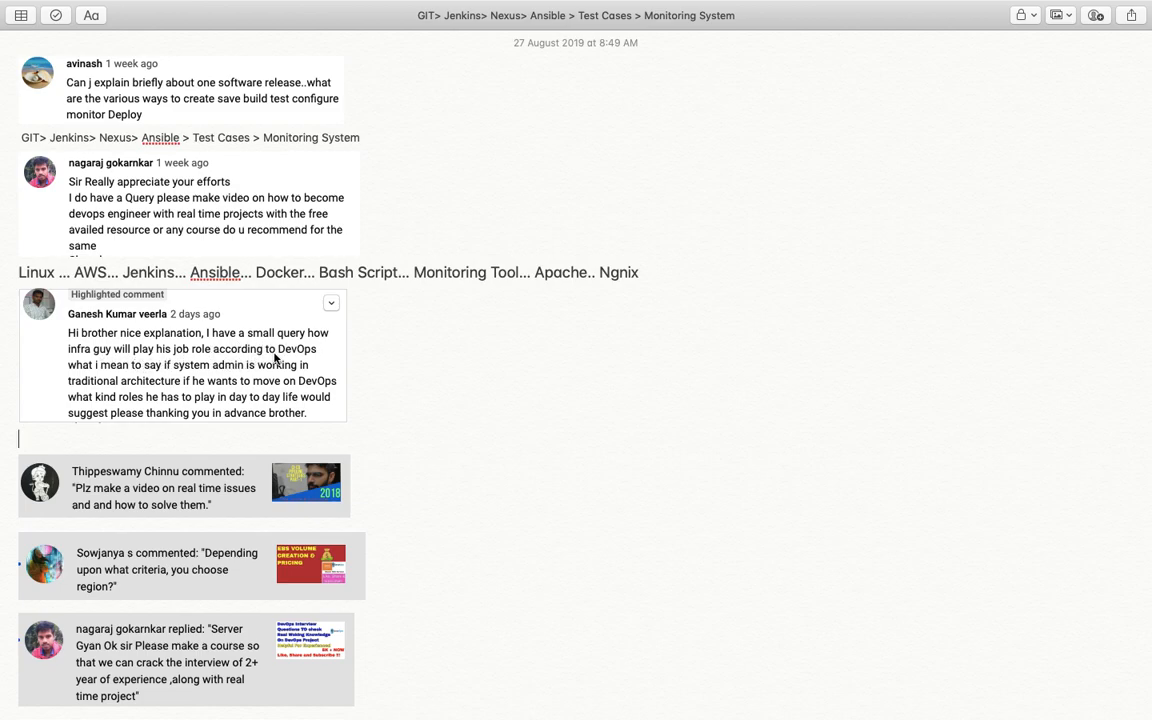
{"action": "mouse_move", "coordinate": [150, 380]}
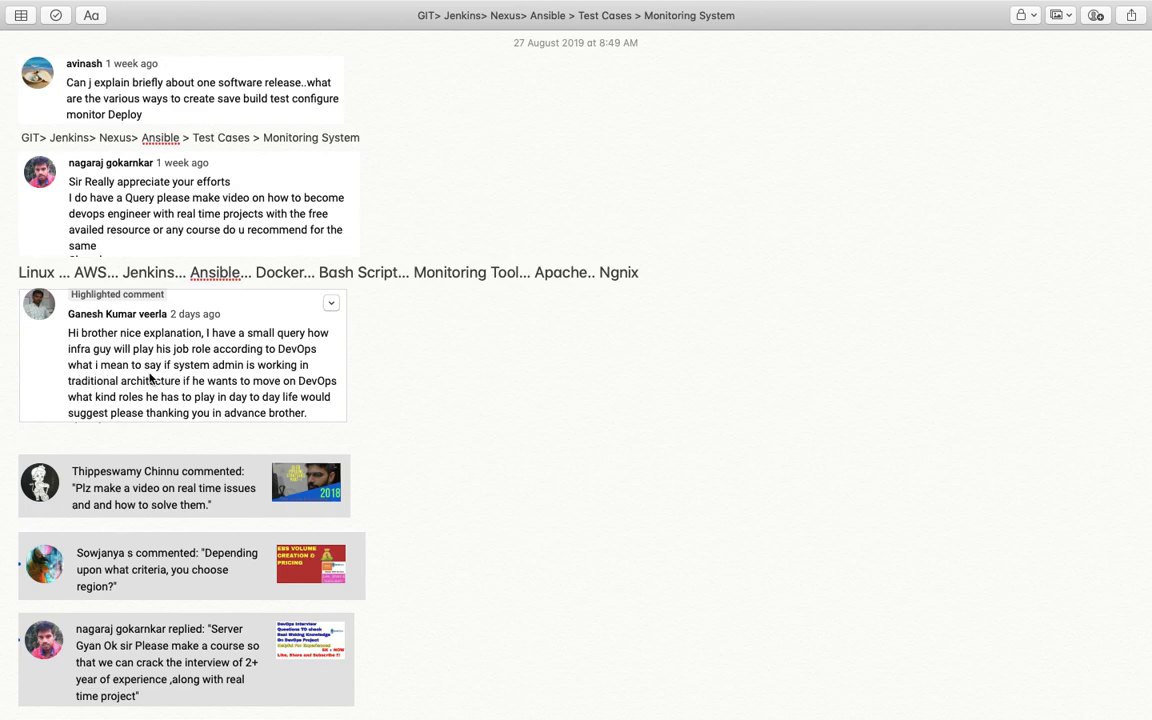
{"action": "mouse_move", "coordinate": [310, 380]}
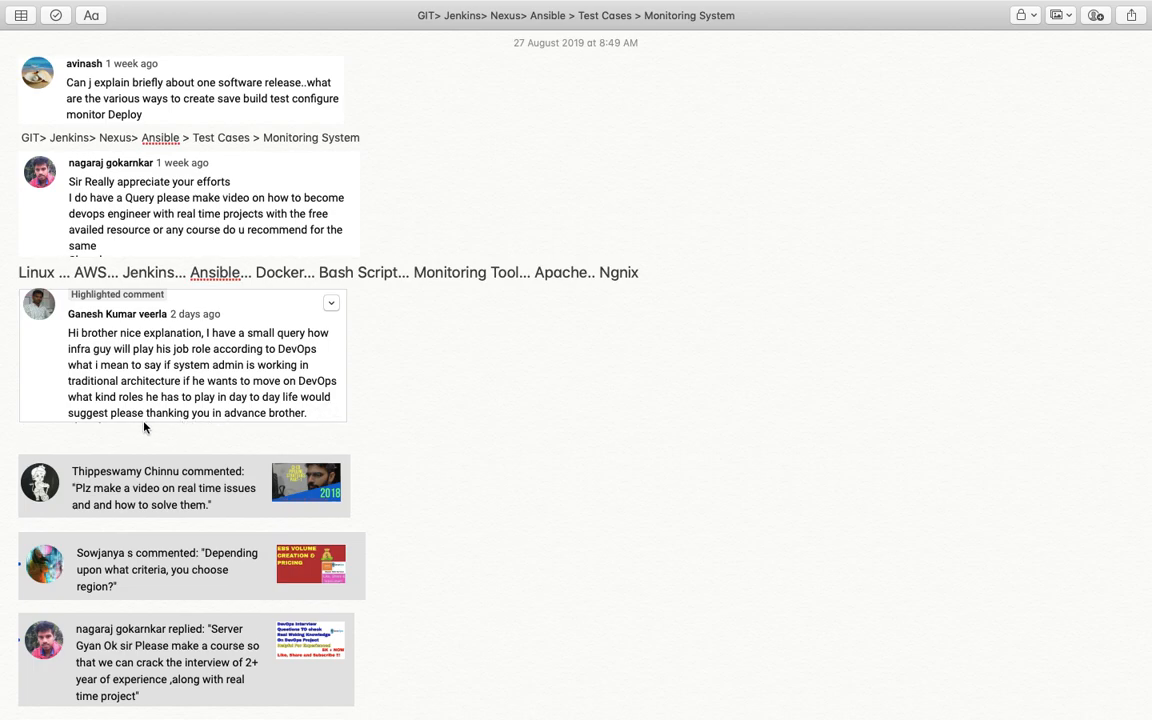
{"action": "mouse_move", "coordinate": [188, 424]}
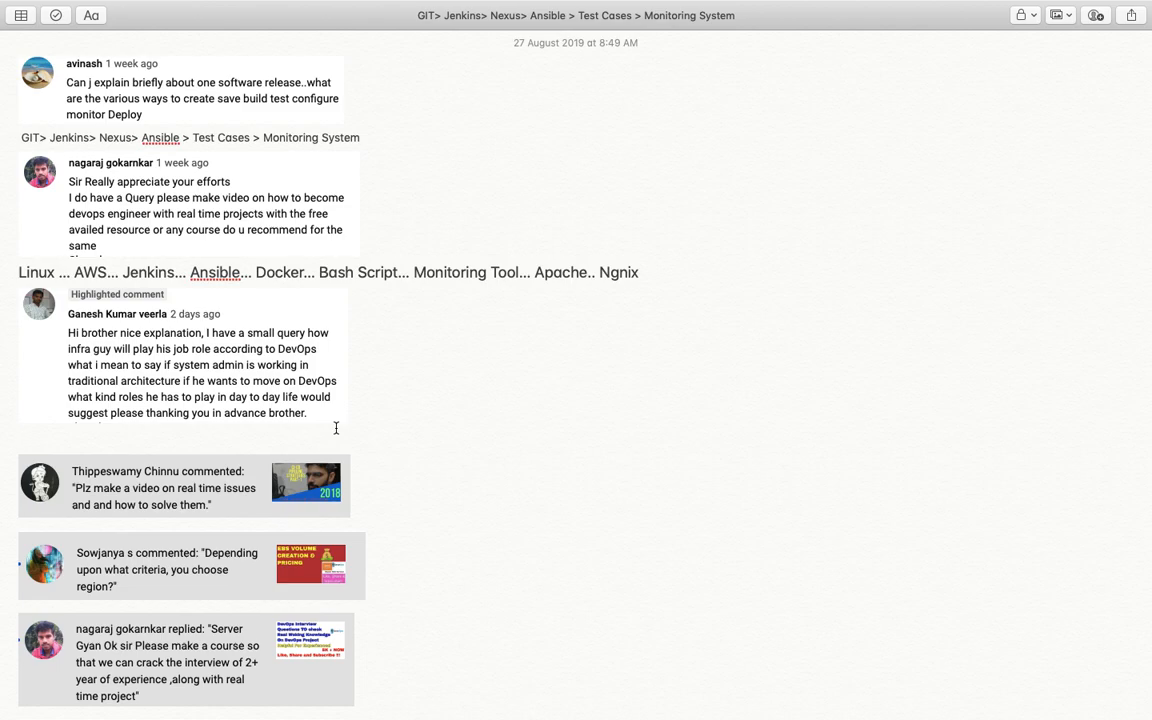
{"action": "left_click", "coordinate": [18, 438]}
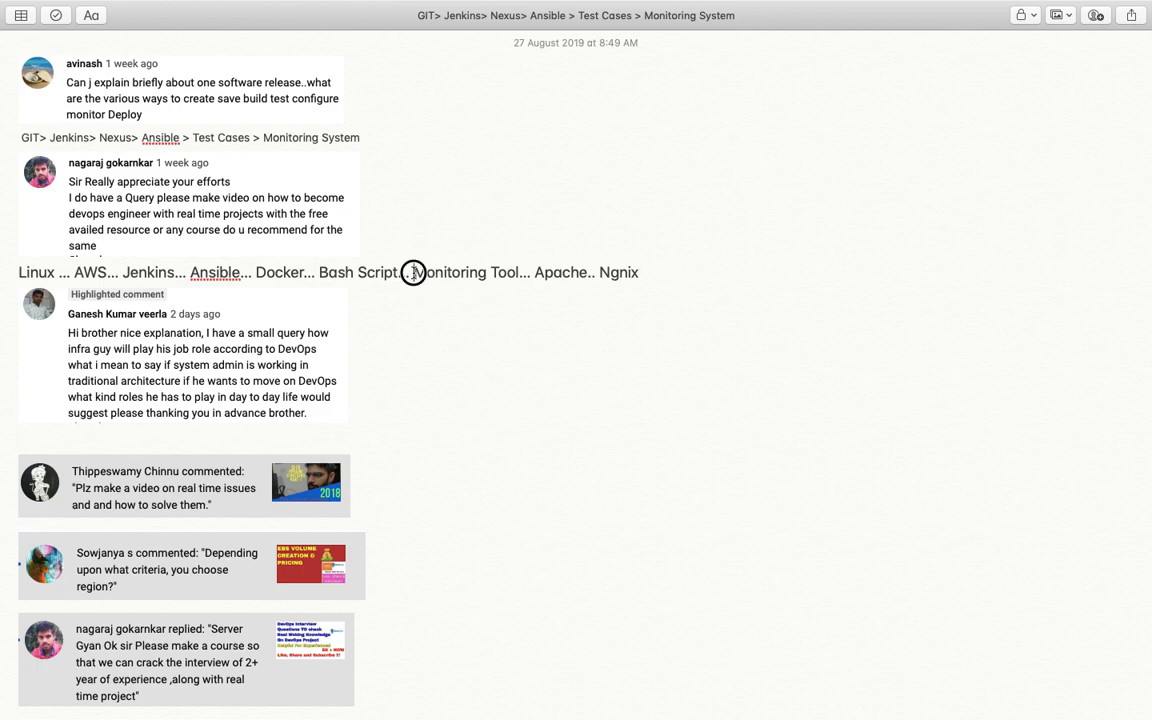
{"action": "double_click", "coordinate": [468, 272]}
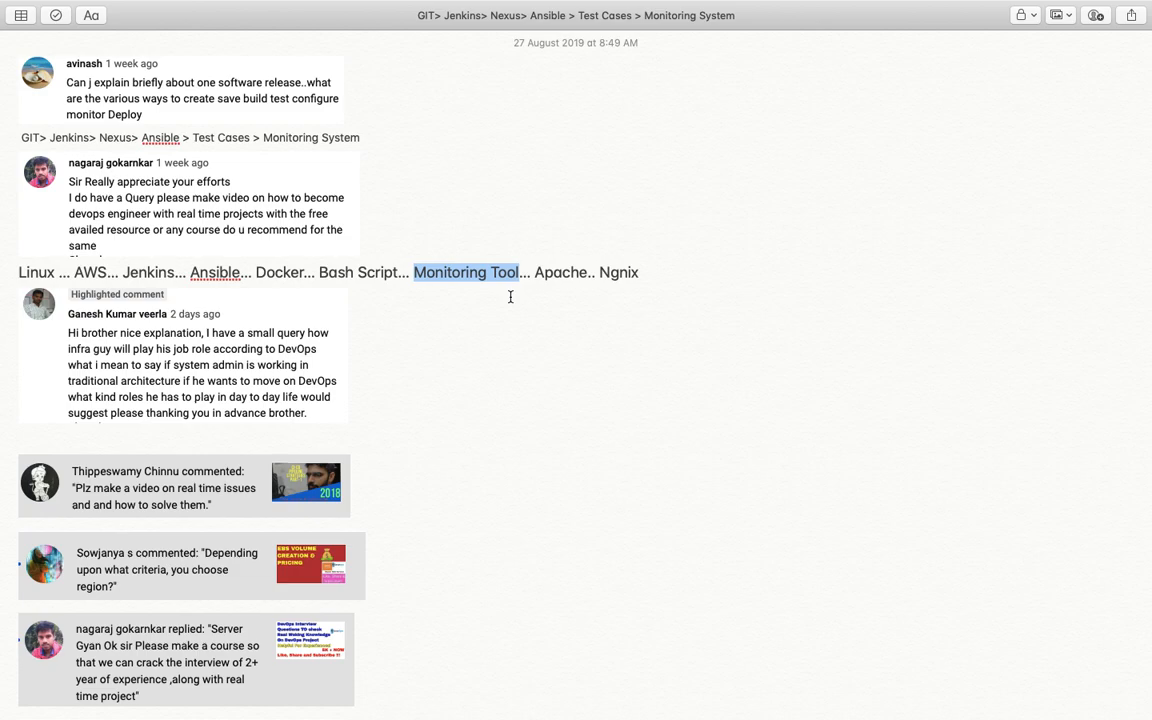
{"action": "scroll", "scroll_direction": "down", "scroll_amount": 3}
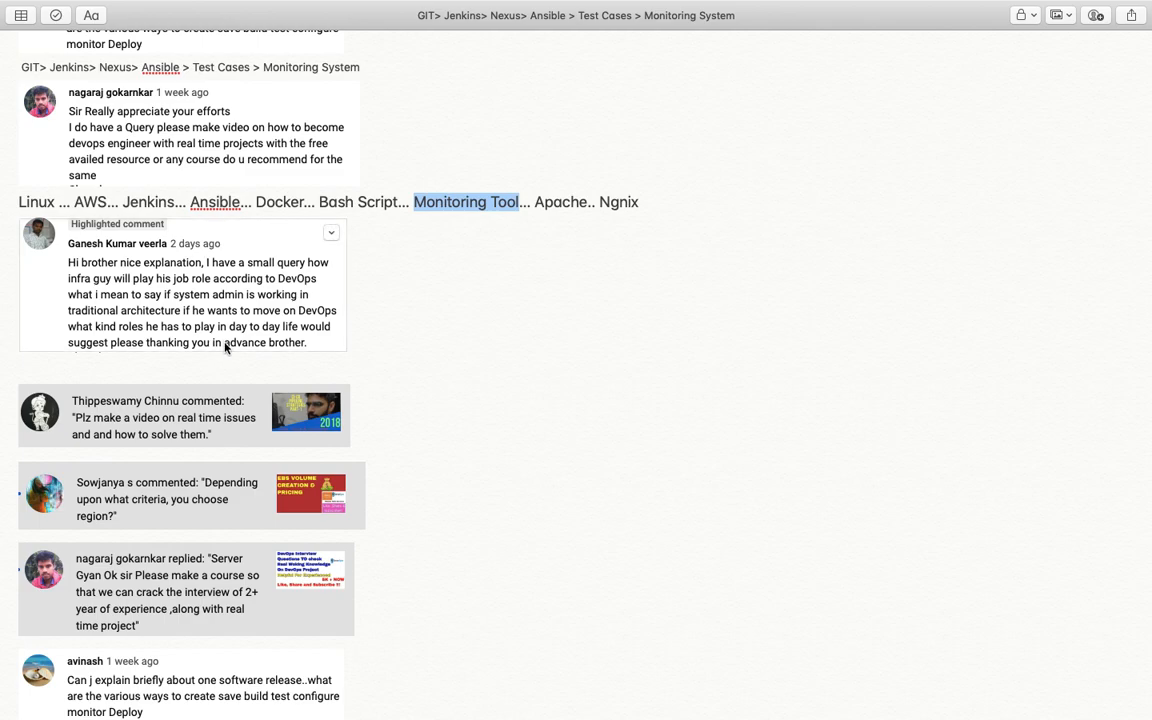
{"action": "mouse_move", "coordinate": [224, 350]}
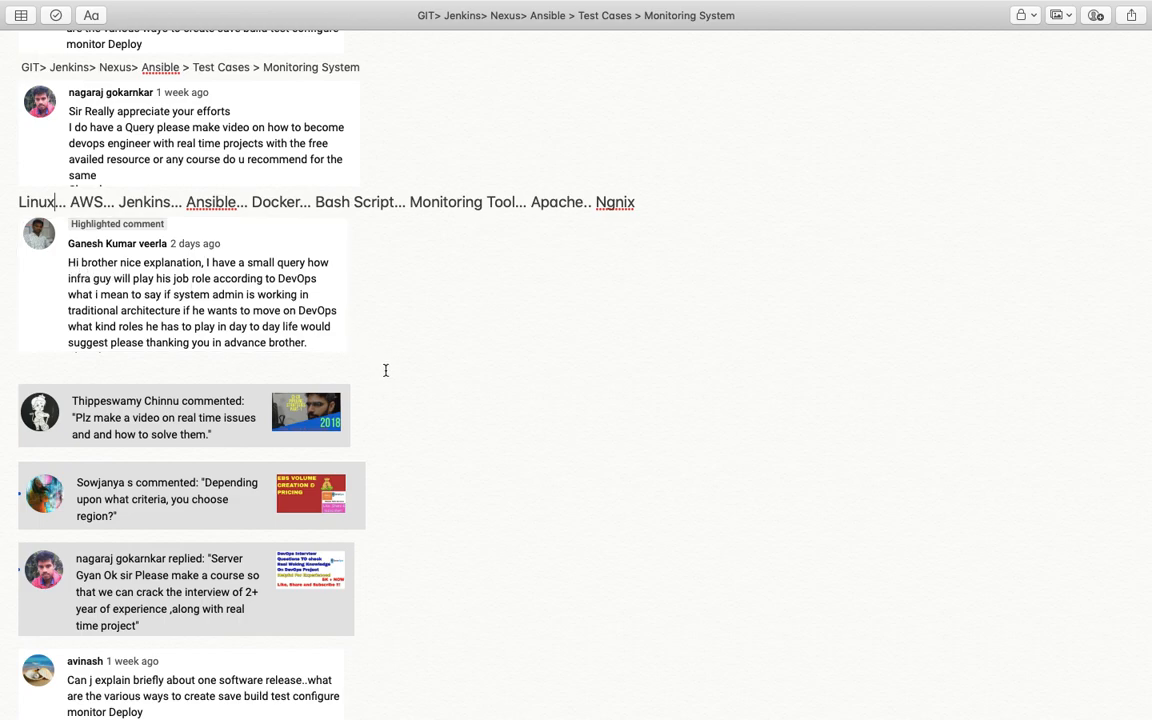
{"action": "scroll", "scroll_direction": "down", "scroll_amount": 3}
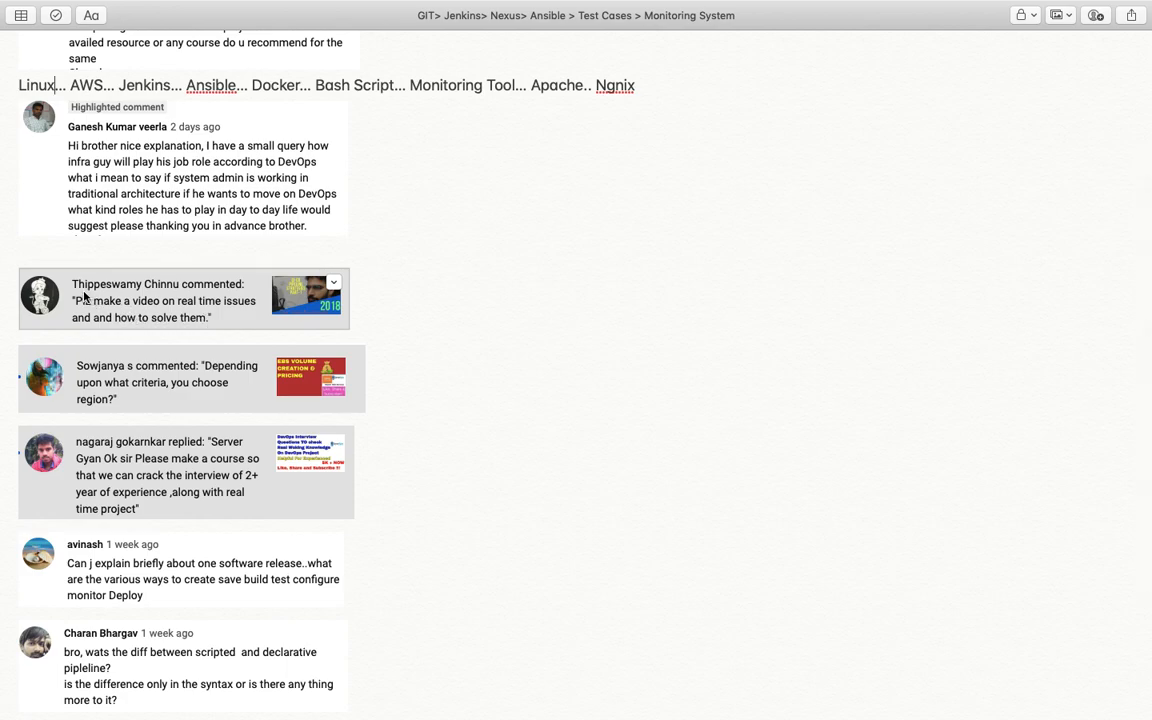
{"action": "mouse_move", "coordinate": [124, 292]}
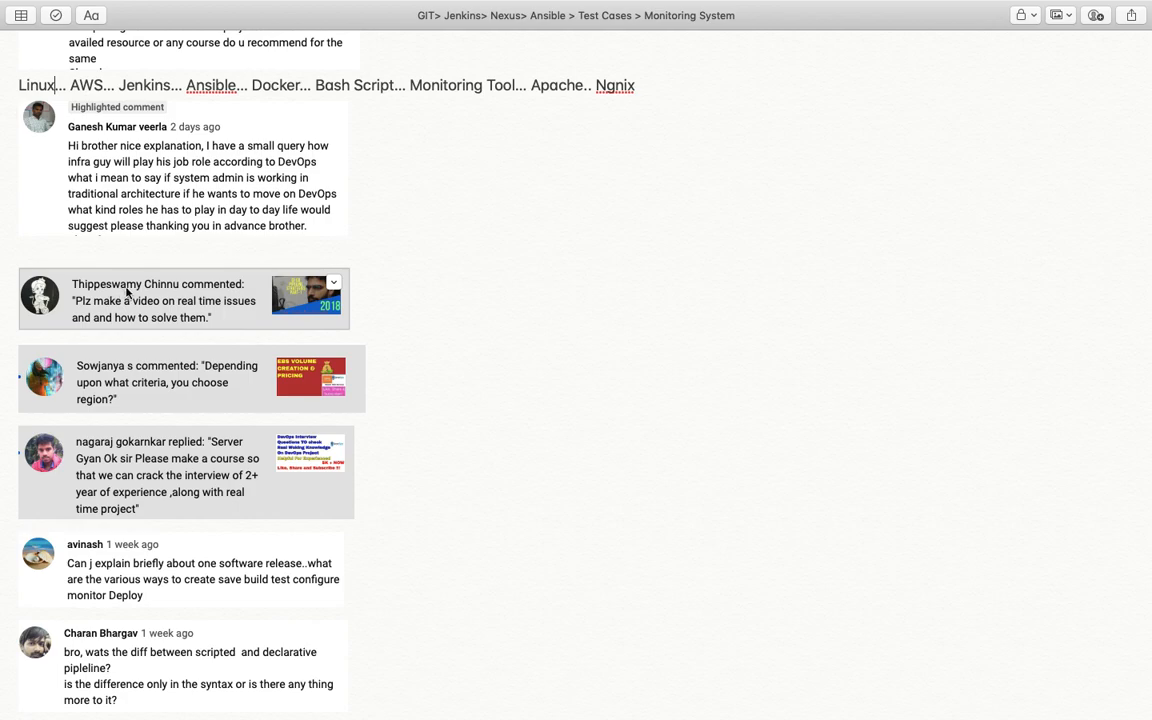
{"action": "mouse_move", "coordinate": [170, 312]}
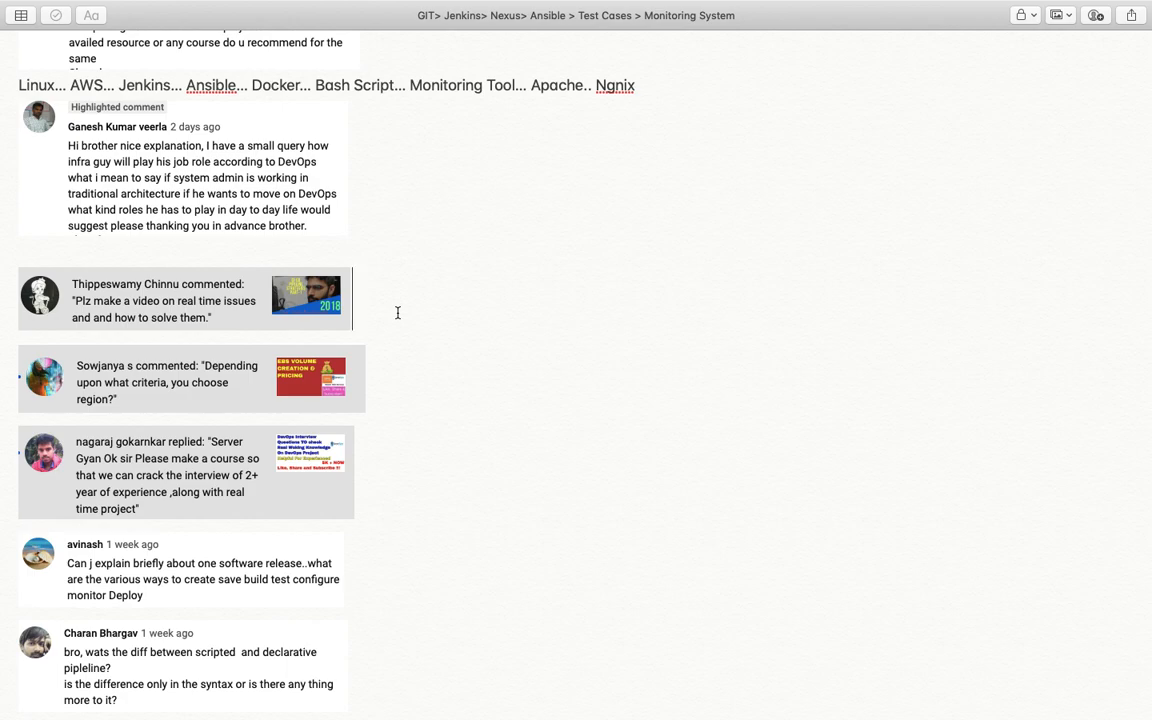
{"action": "scroll", "scroll_direction": "down", "scroll_amount": 3}
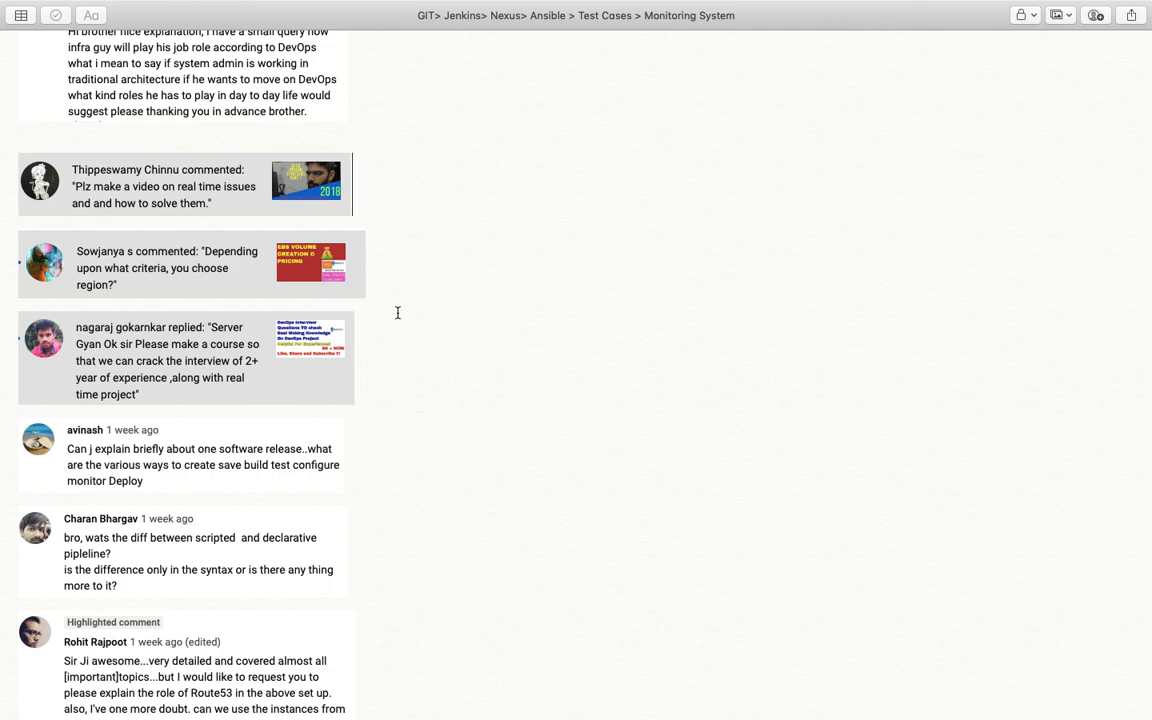
{"action": "mouse_move", "coordinate": [388, 278]}
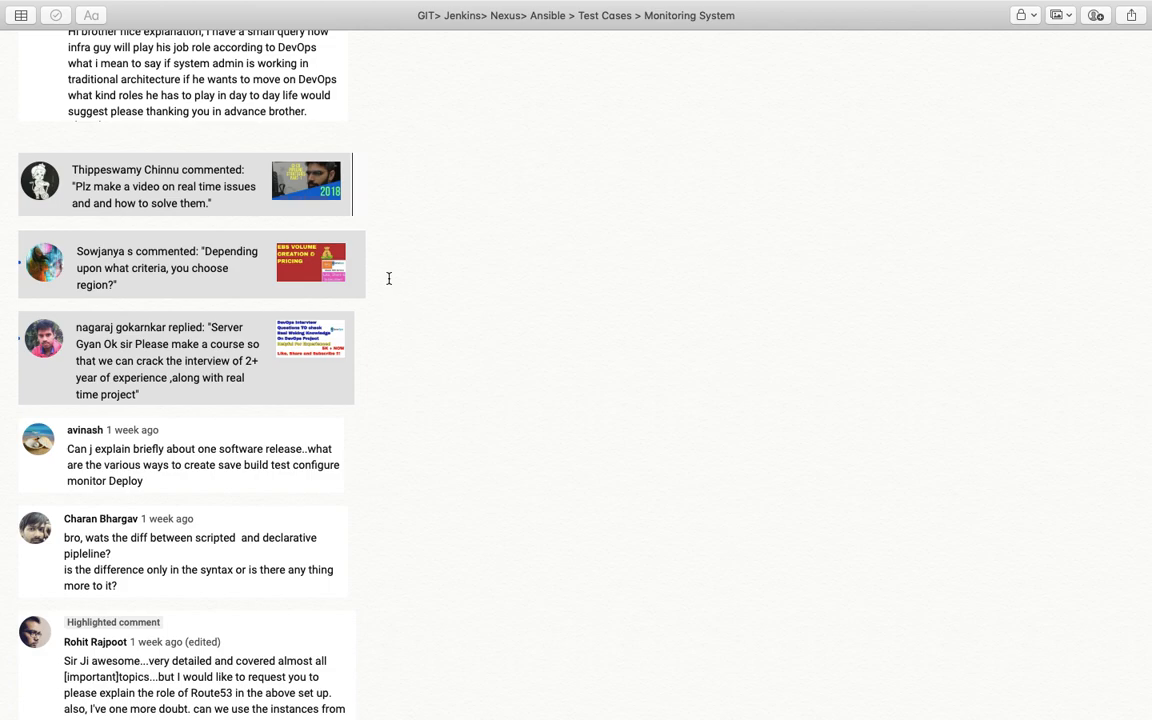
{"action": "mouse_move", "coordinate": [384, 276]}
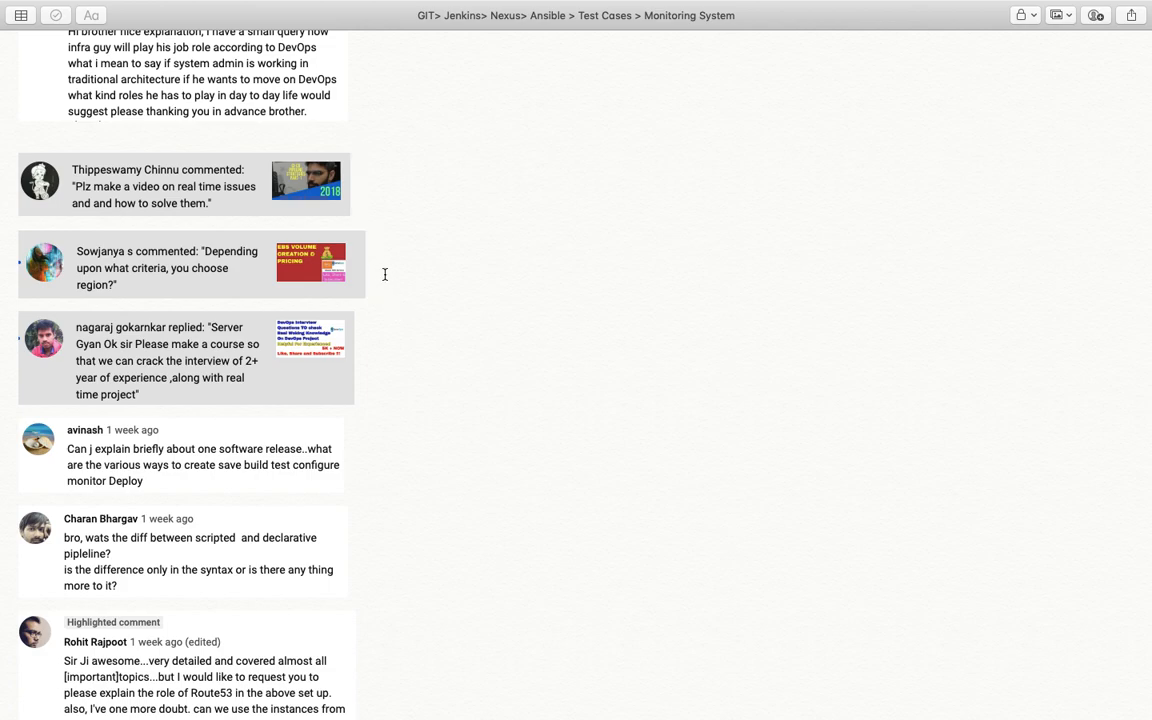
{"action": "scroll", "scroll_direction": "down", "scroll_amount": 3}
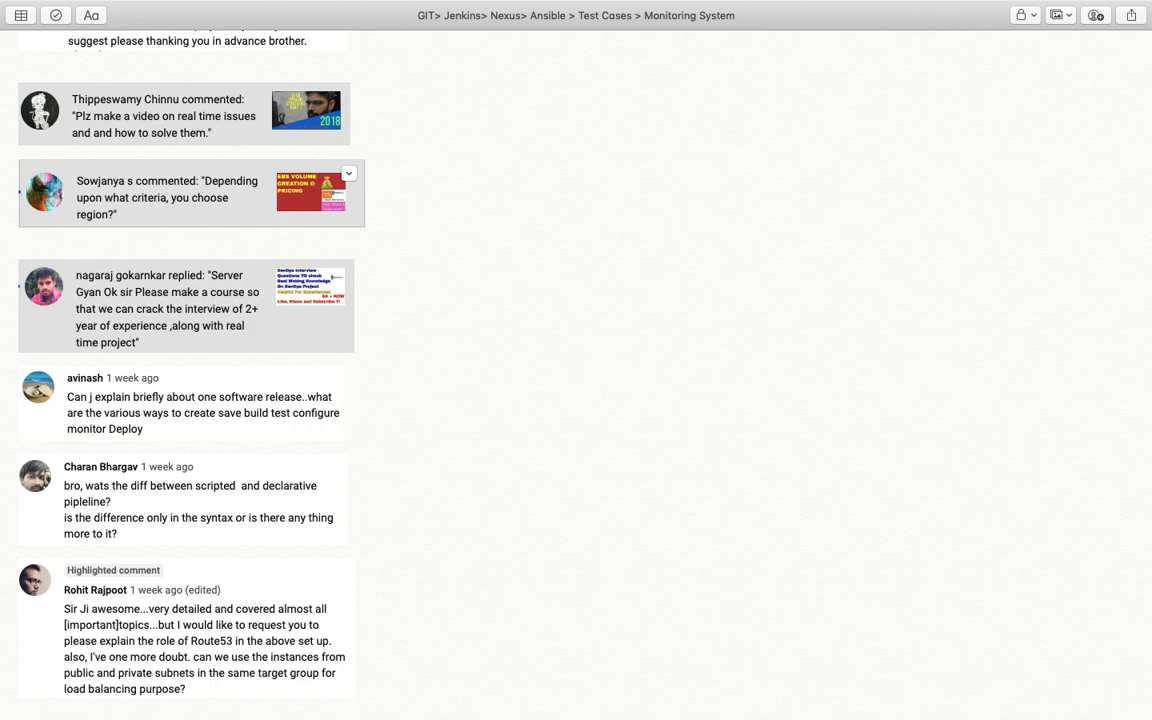
{"action": "left_click", "coordinate": [18, 242]}
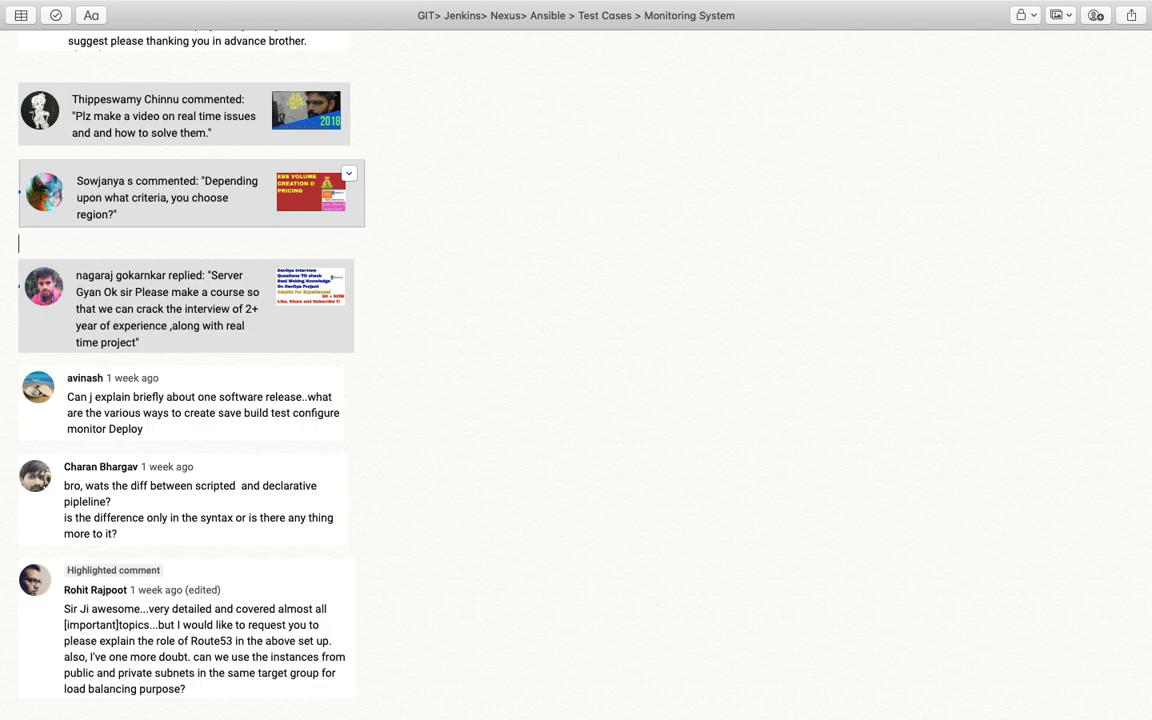
{"action": "mouse_move", "coordinate": [228, 198]}
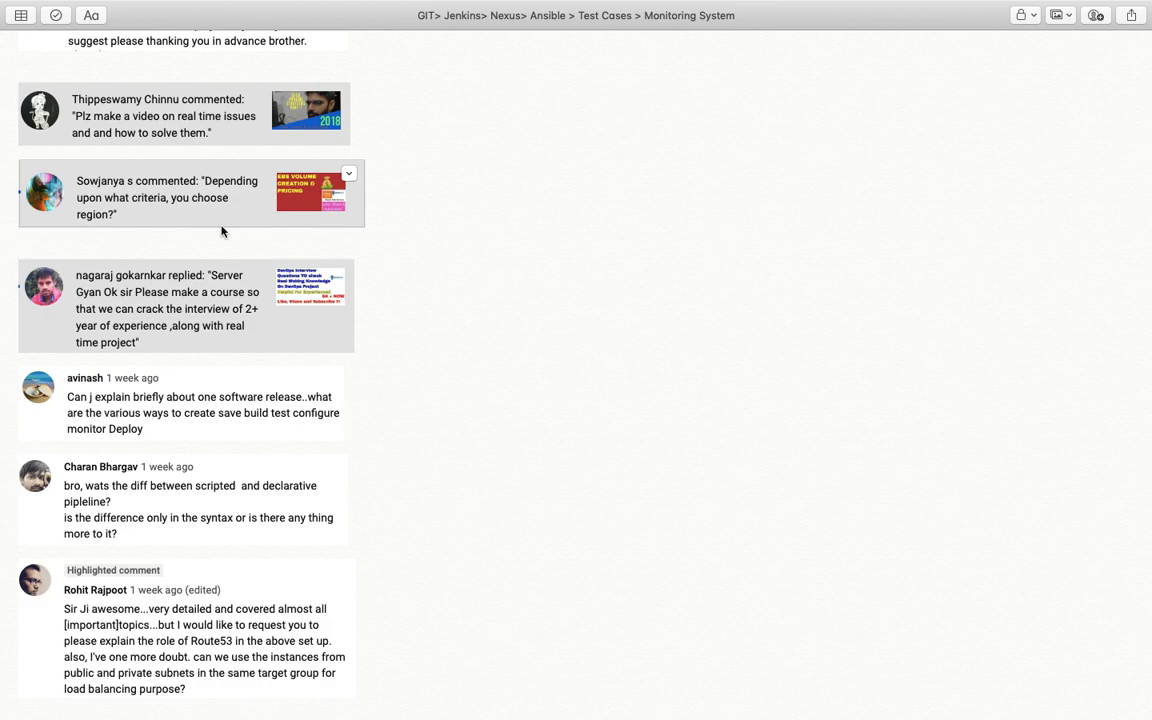
{"action": "scroll", "scroll_direction": "down", "scroll_amount": 3}
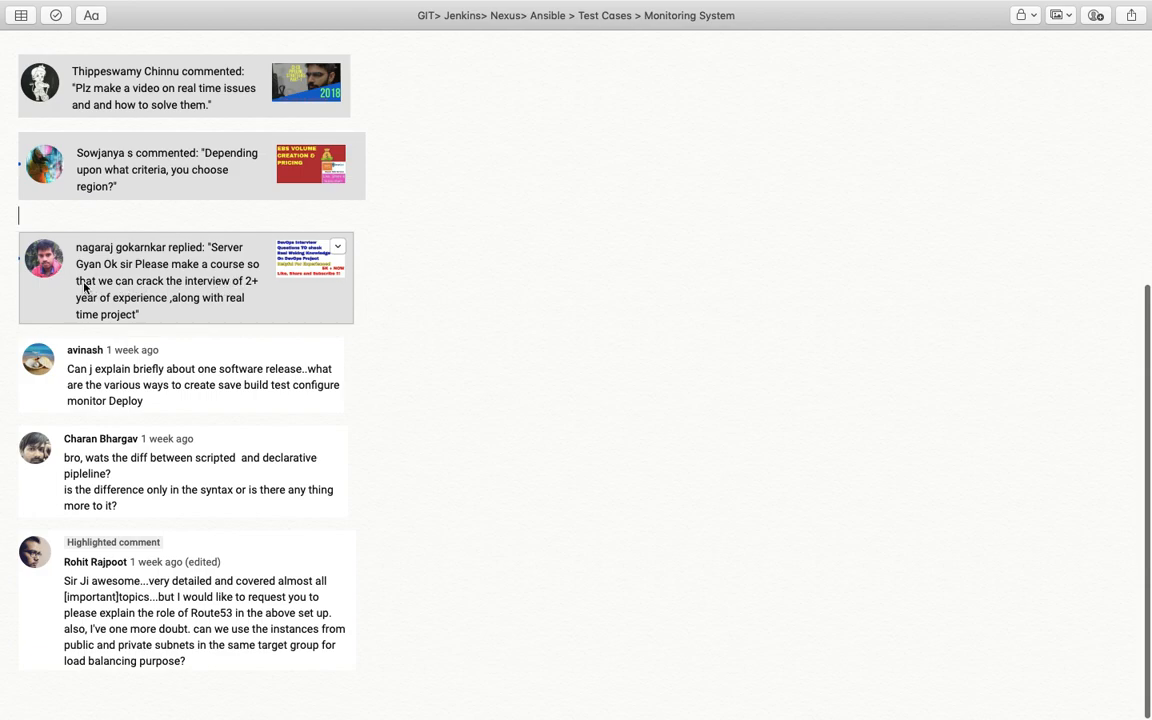
{"action": "mouse_move", "coordinate": [232, 294]}
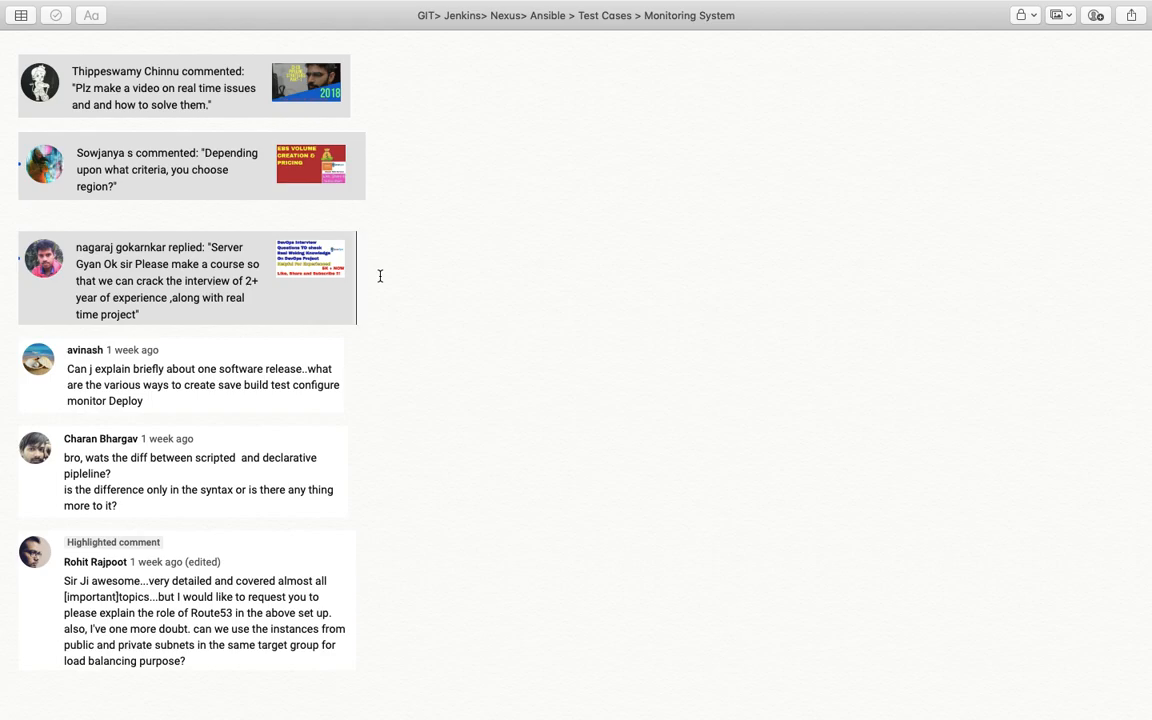
{"action": "scroll", "scroll_direction": "down", "scroll_amount": 3}
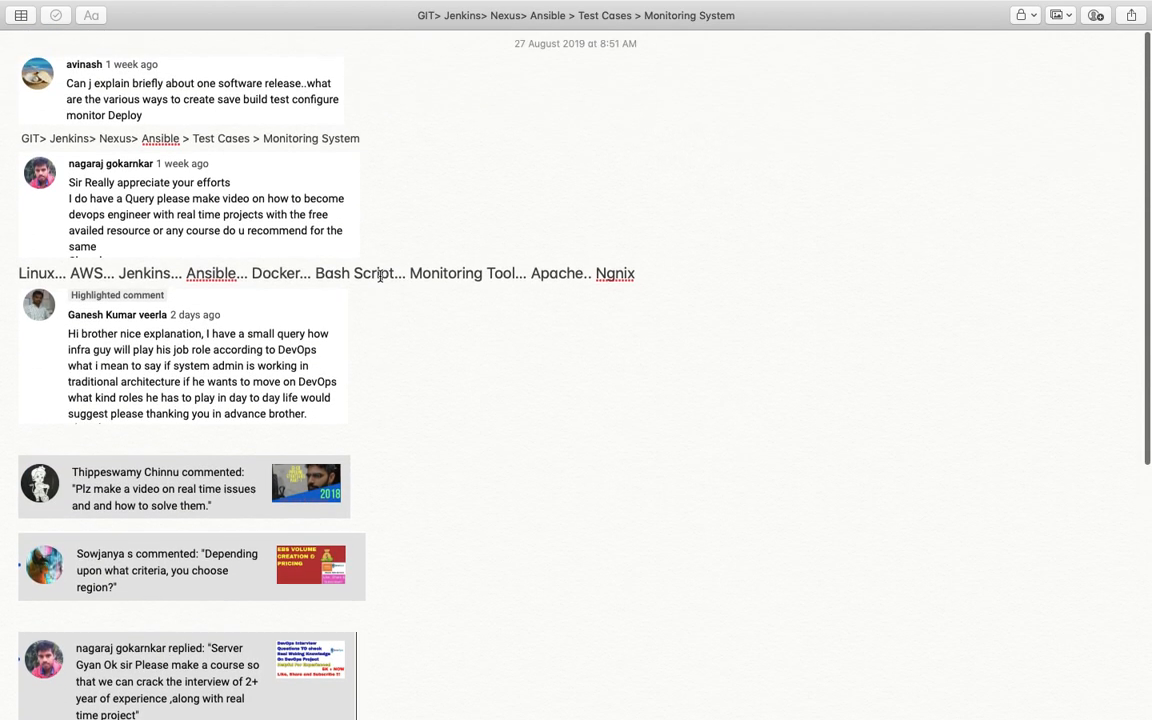
{"action": "scroll", "scroll_direction": "down", "scroll_amount": 3}
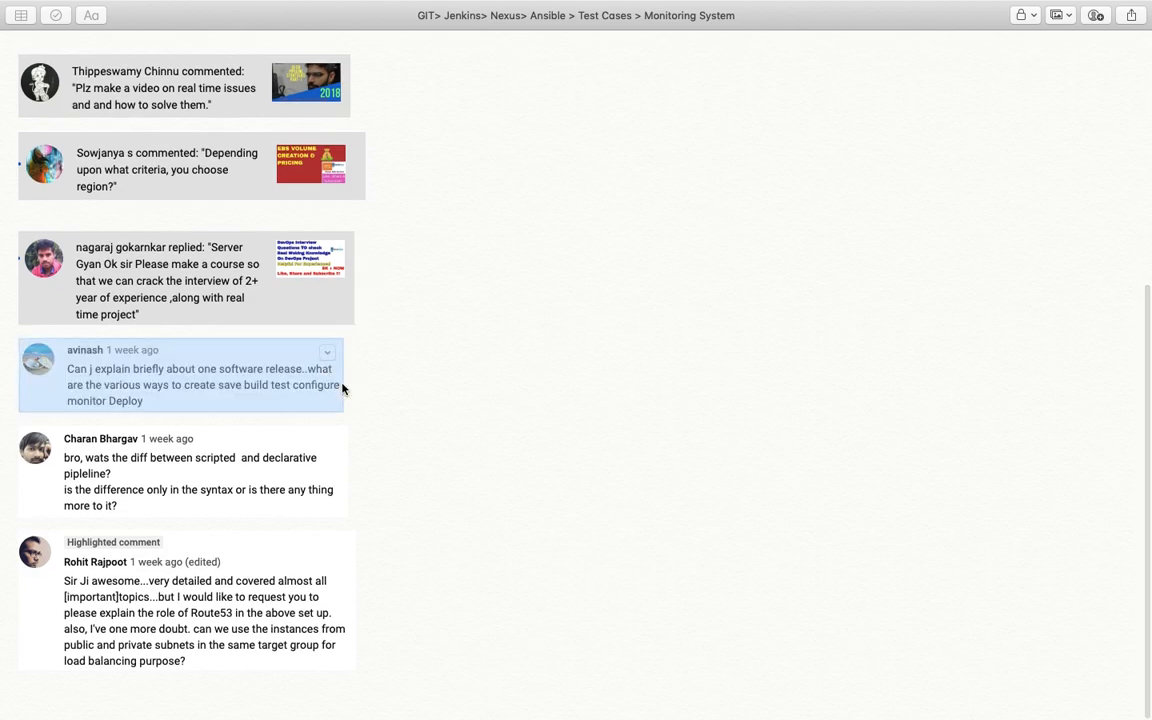
{"action": "scroll", "scroll_direction": "down", "scroll_amount": 3}
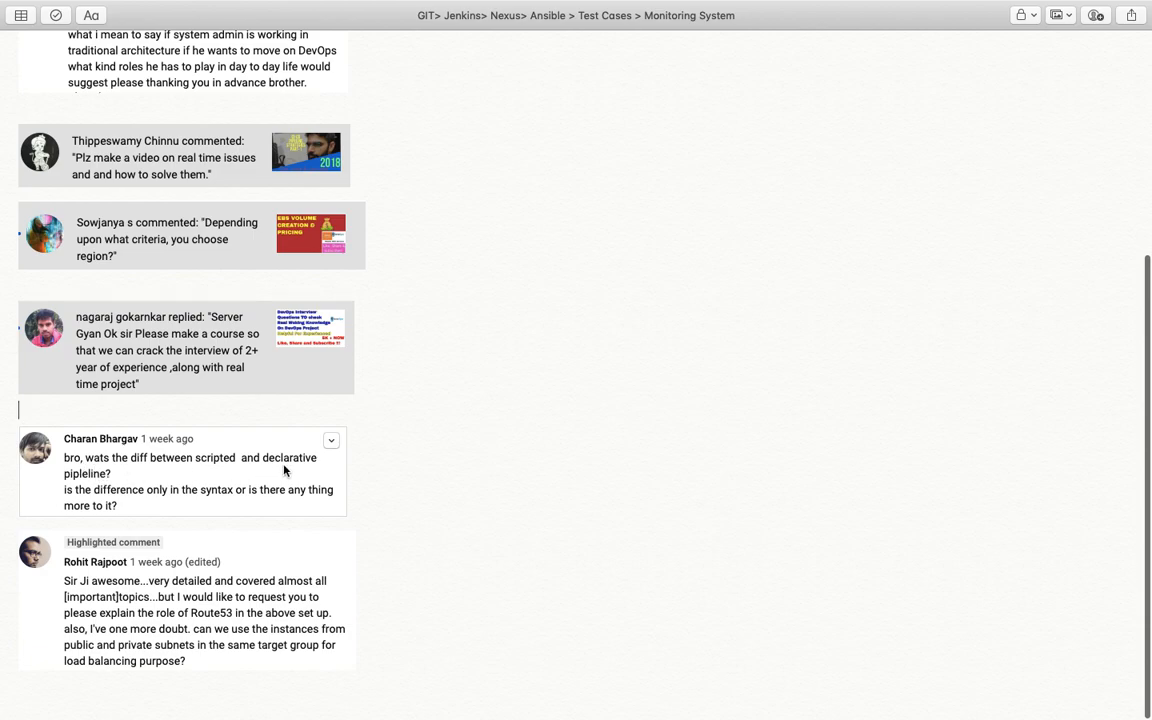
{"action": "mouse_move", "coordinate": [82, 506]}
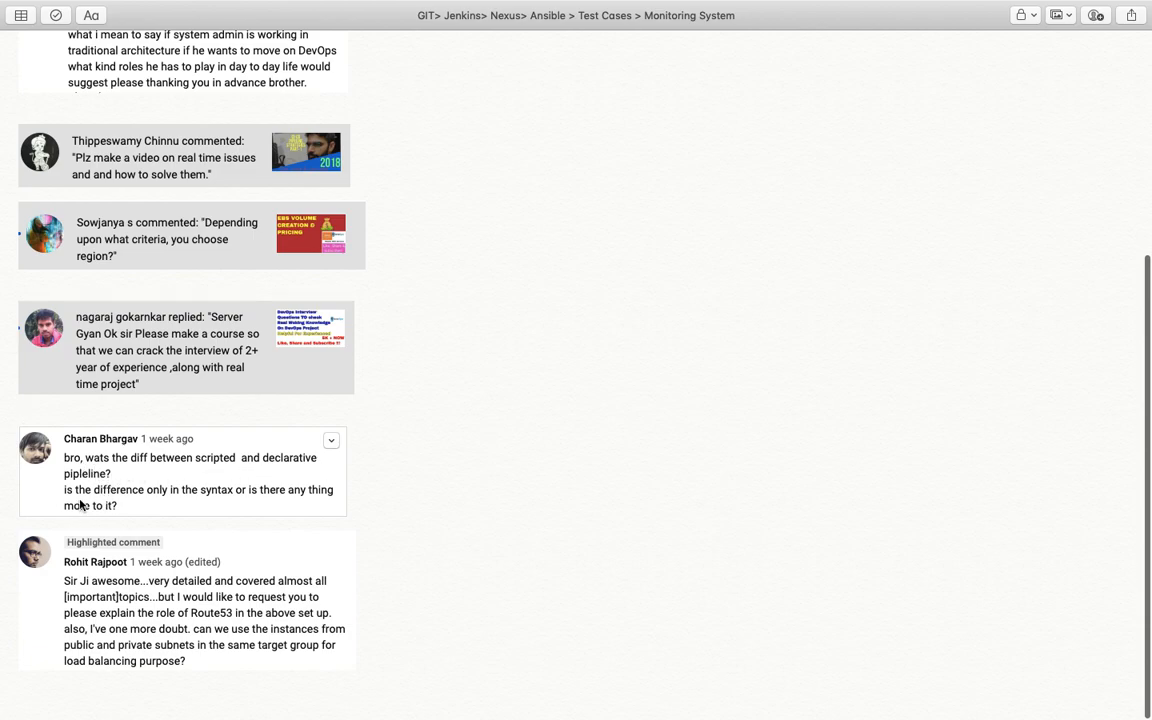
{"action": "mouse_move", "coordinate": [216, 498]}
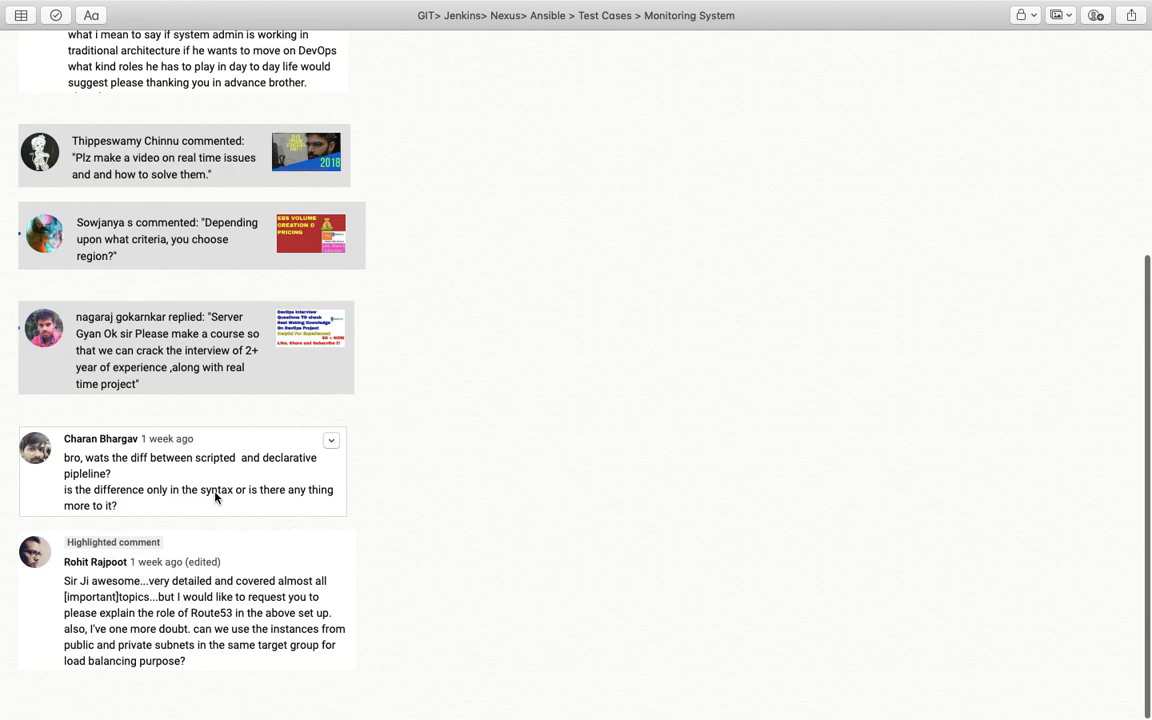
{"action": "mouse_move", "coordinate": [270, 508]}
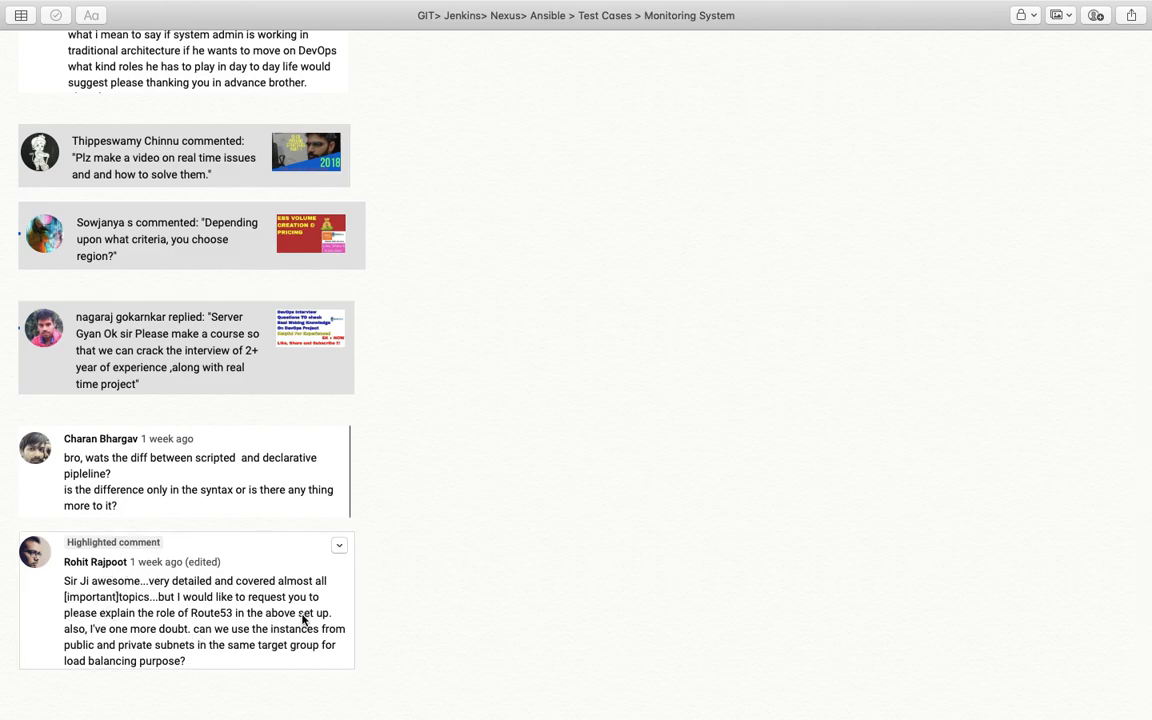
{"action": "mouse_move", "coordinate": [200, 648]}
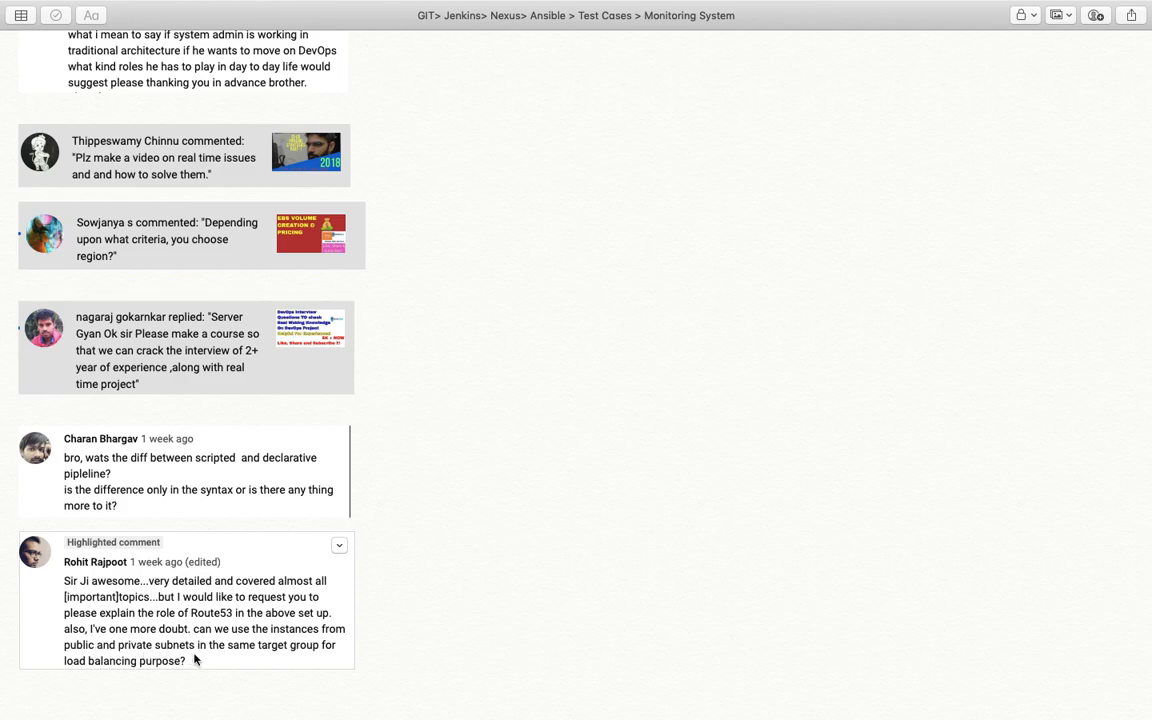
{"action": "mouse_move", "coordinate": [130, 662]}
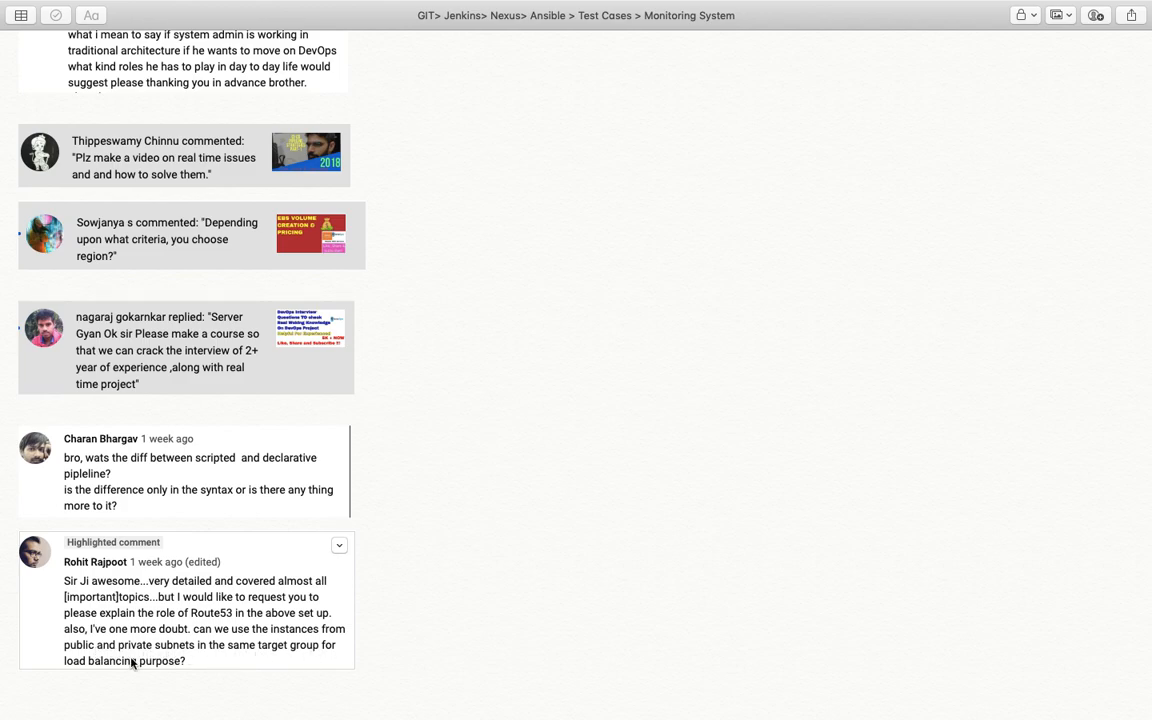